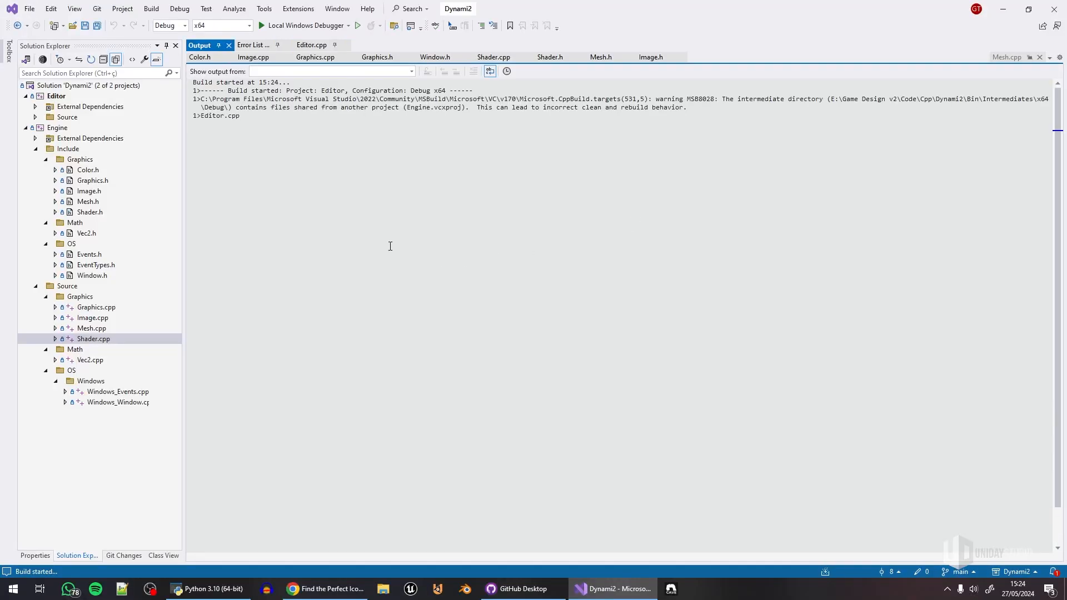
# - Start the Editor with Local Windows Debugger so its window renders the texture on a red rectangle
pyautogui.click(303, 26)
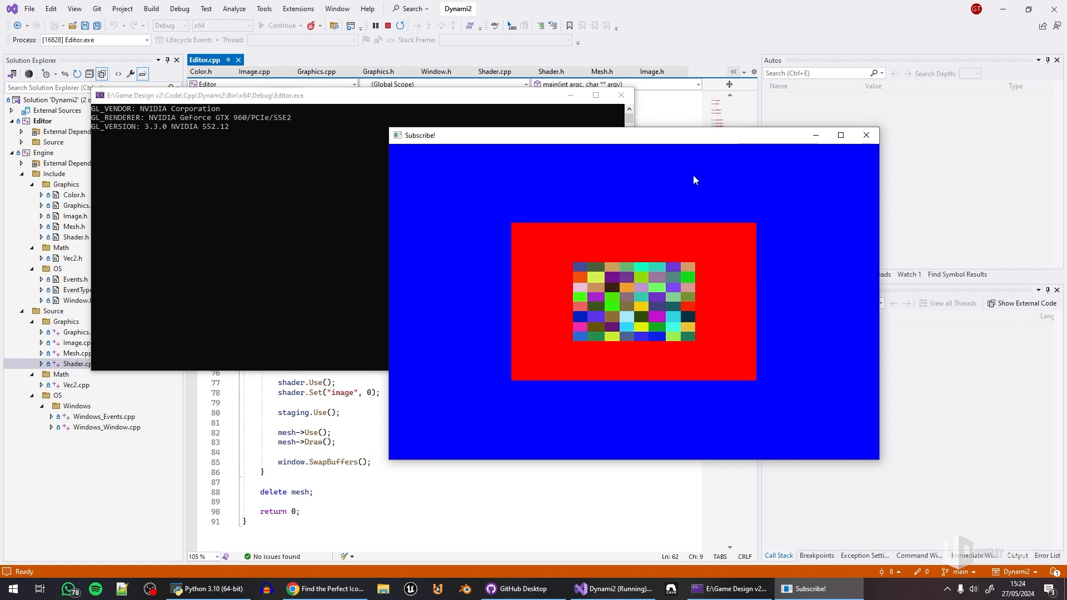
pyautogui.moveTo(757, 226)
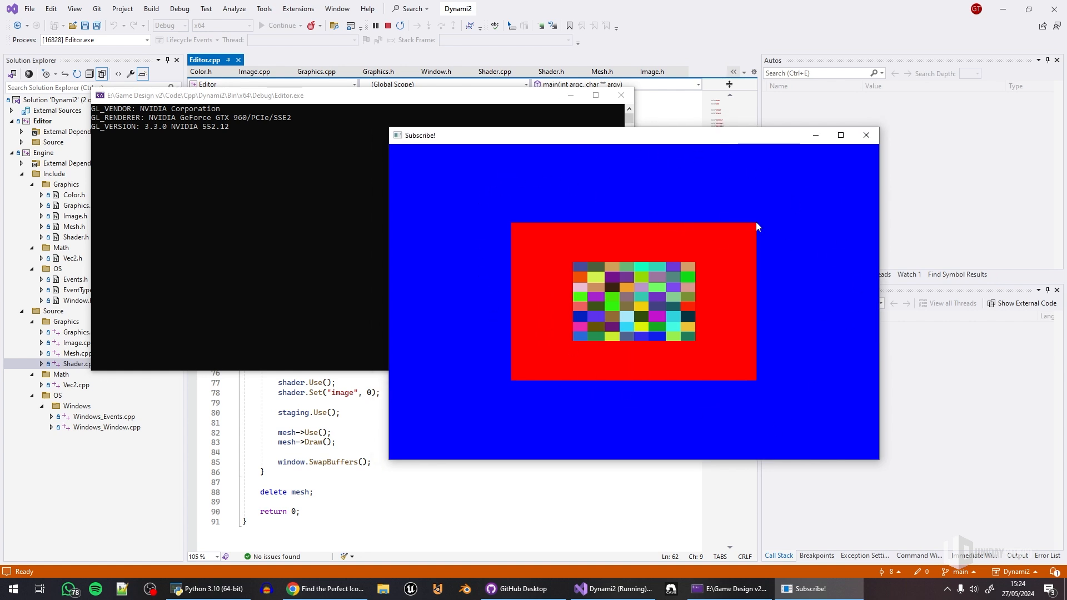
pyautogui.moveTo(533, 390)
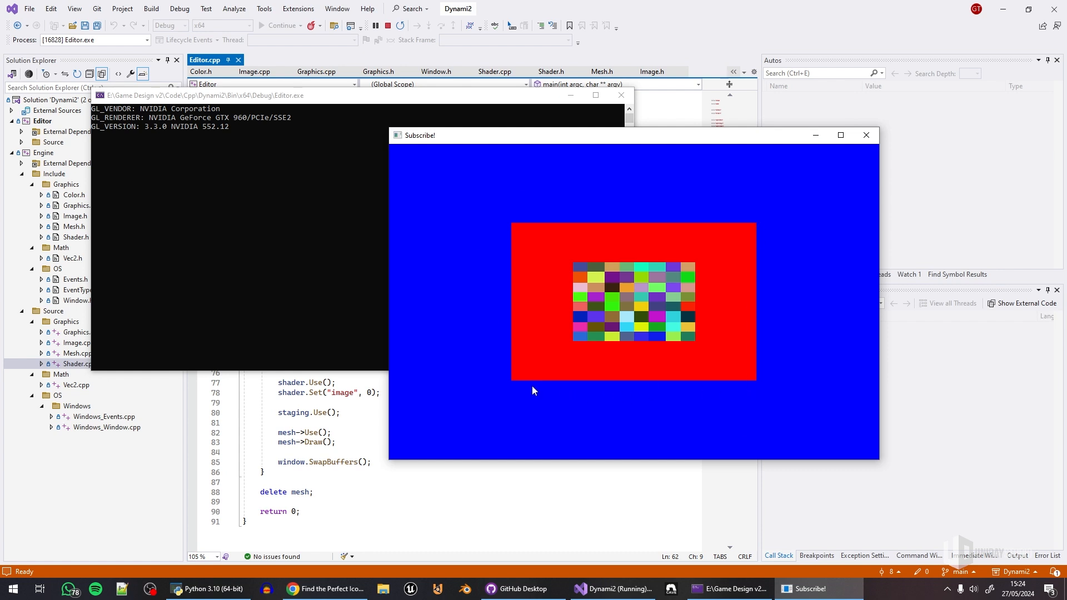
pyautogui.moveTo(735, 214)
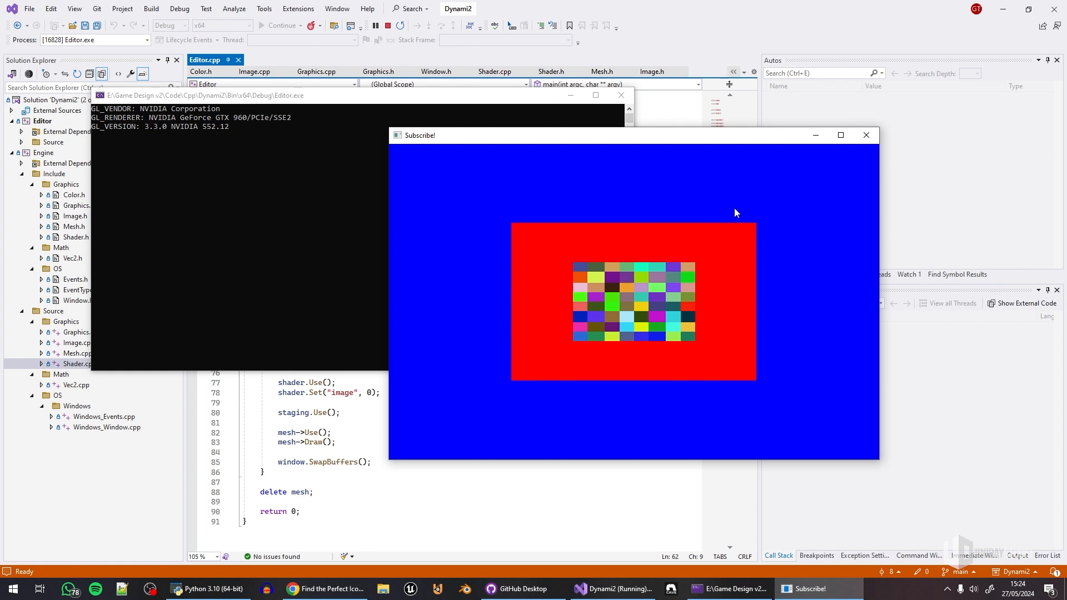
pyautogui.moveTo(763, 382)
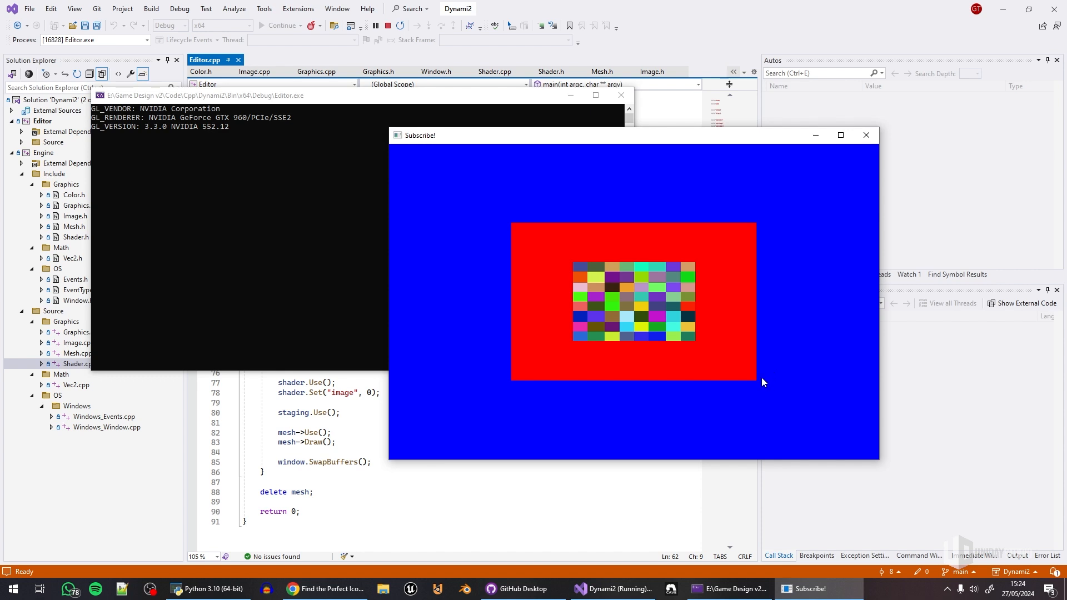
pyautogui.moveTo(759, 376)
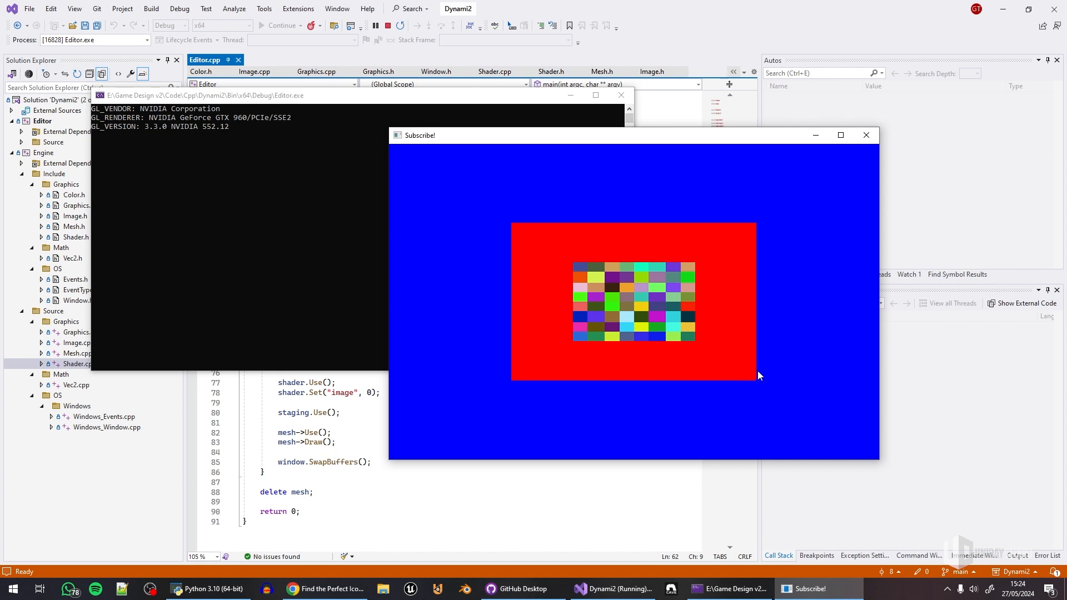
pyautogui.moveTo(741, 265)
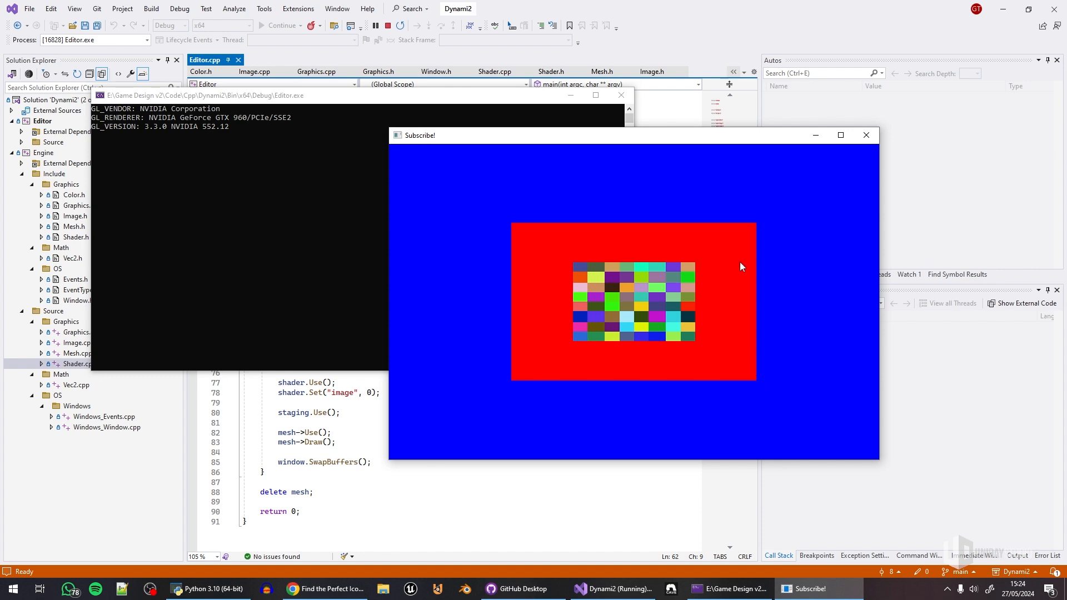
pyautogui.moveTo(607, 309)
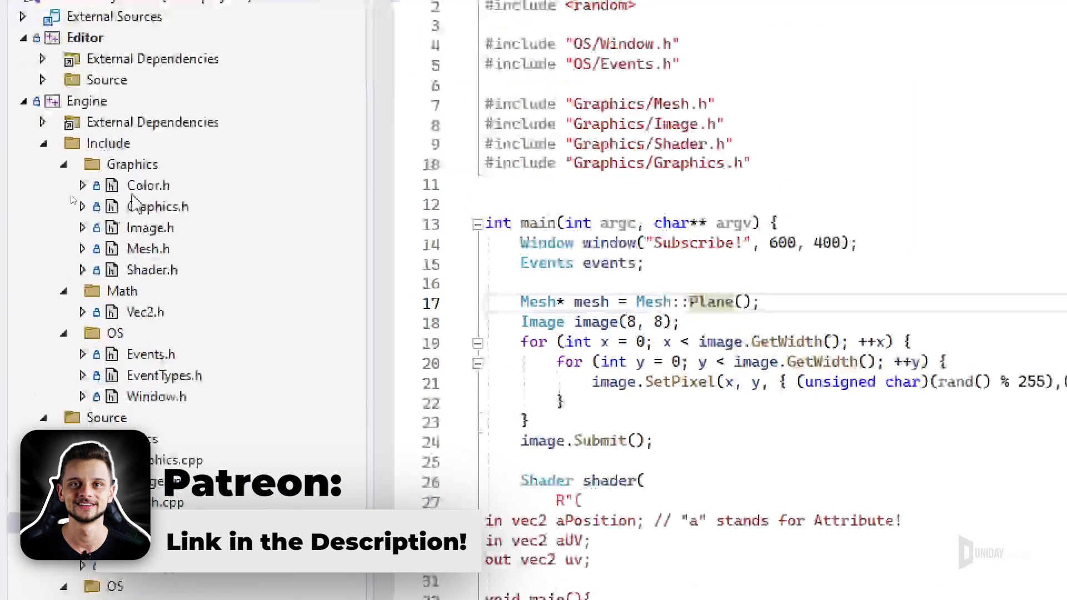
# - Read Color.h and Graphics.h, noting the SetTarget overloads for Image and Window
pyautogui.doubleClick(148, 186)
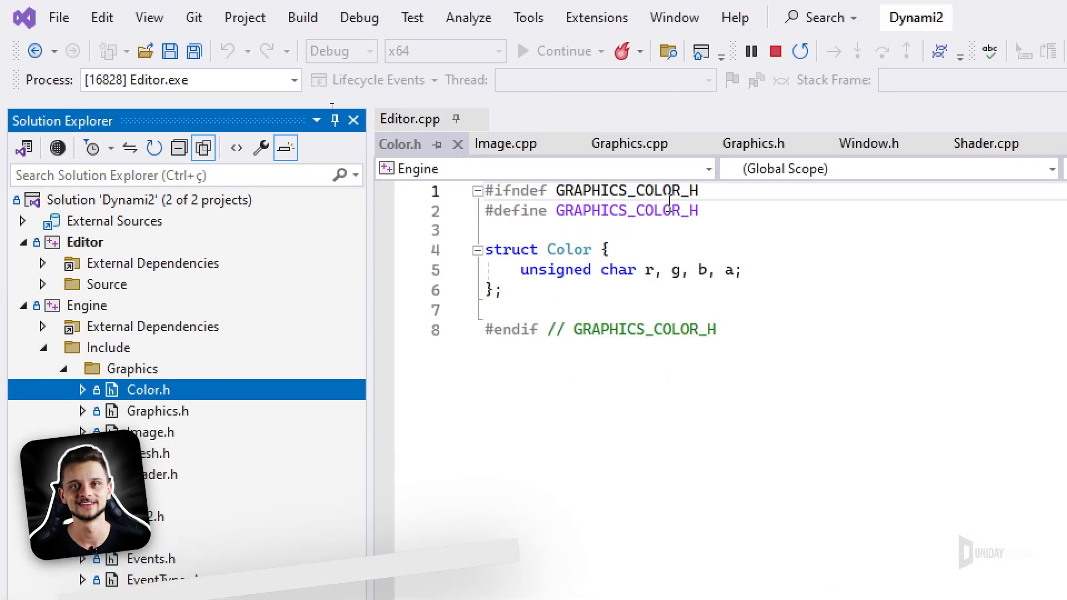
pyautogui.click(163, 410)
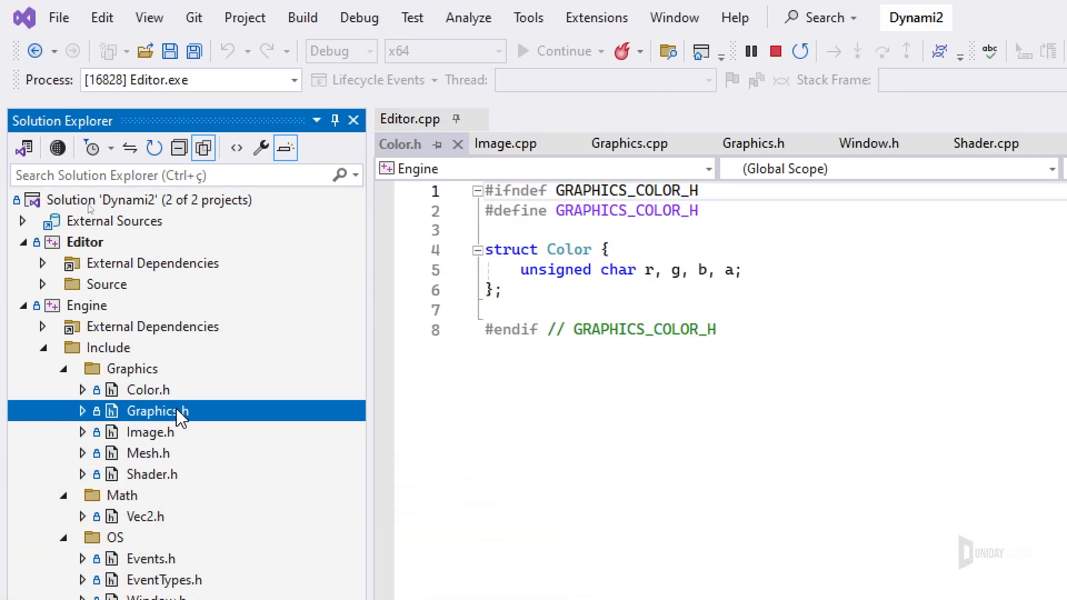
pyautogui.doubleClick(159, 411)
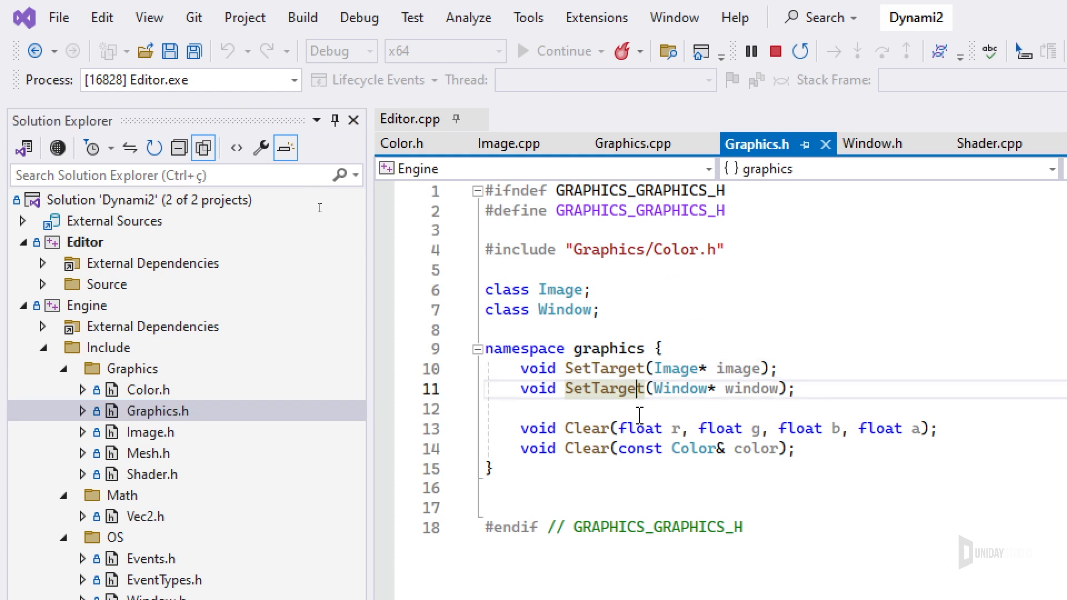
pyautogui.click(676, 368)
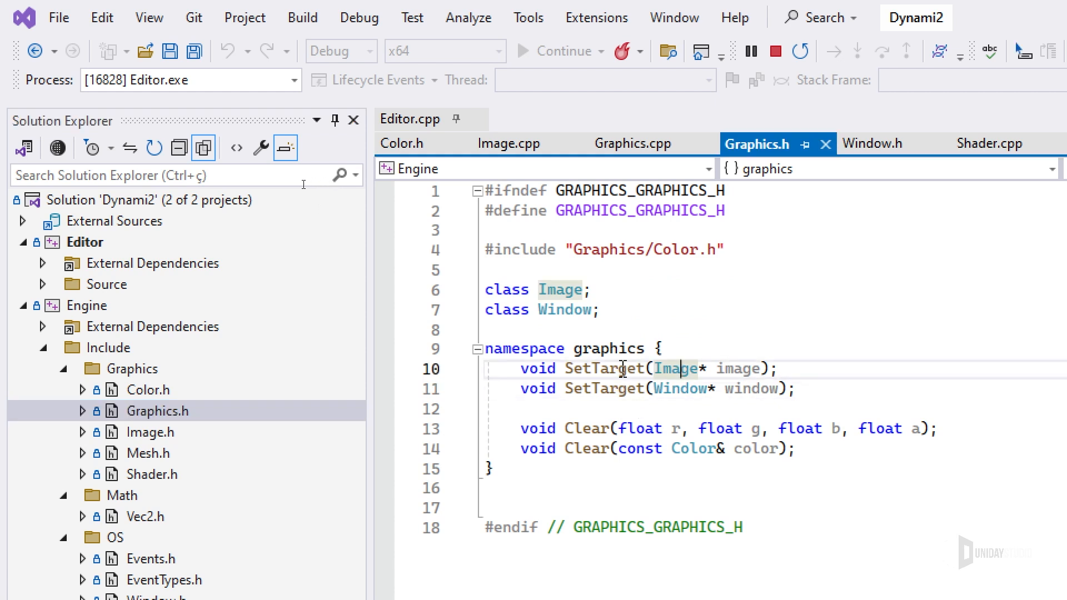
pyautogui.doubleClick(606, 389)
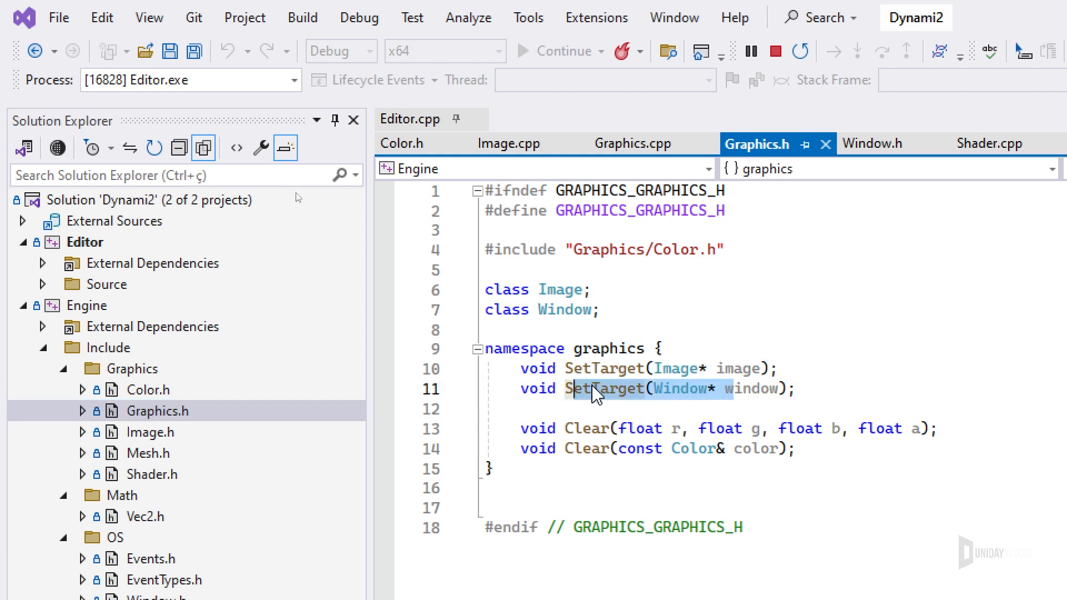
# - Read Image.h and Mesh.h, noting the pixelated constructor parameter and Vertex uv field, then Shader.h
pyautogui.click(150, 431)
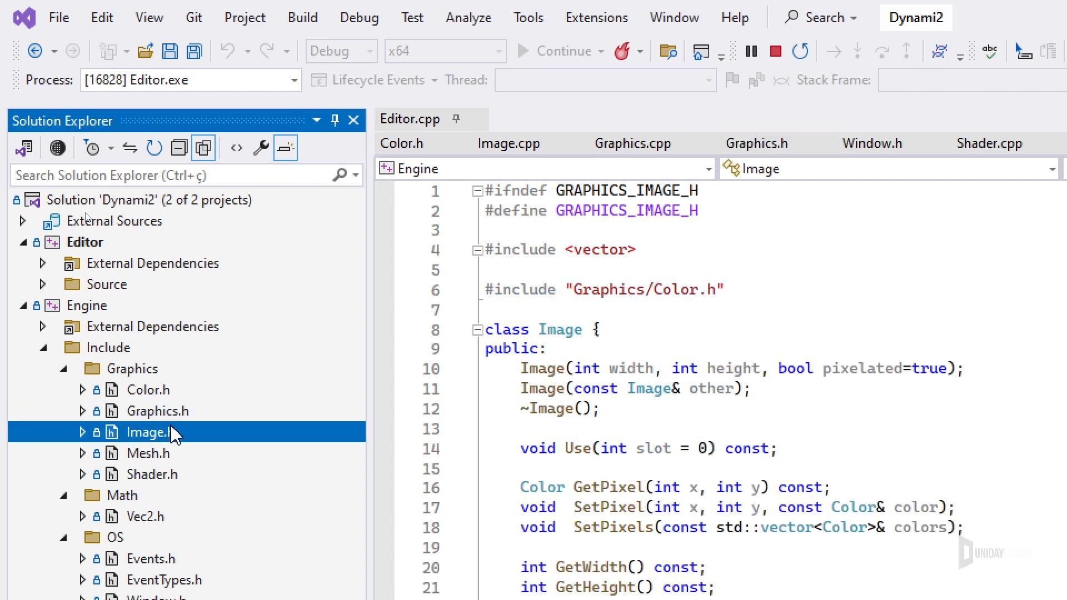
pyautogui.scroll(-3)
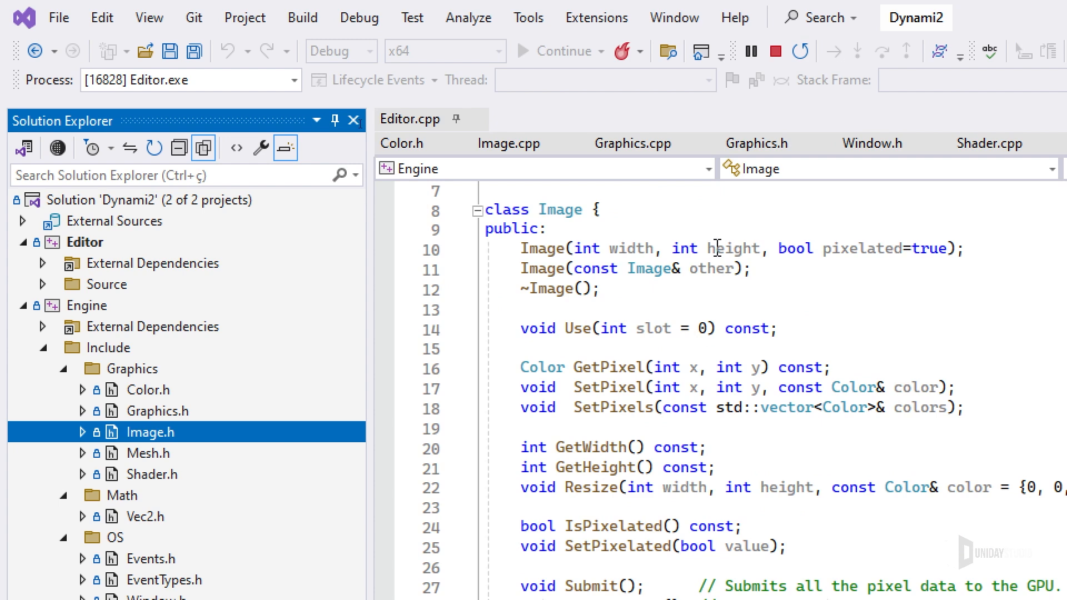
pyautogui.moveTo(735, 266)
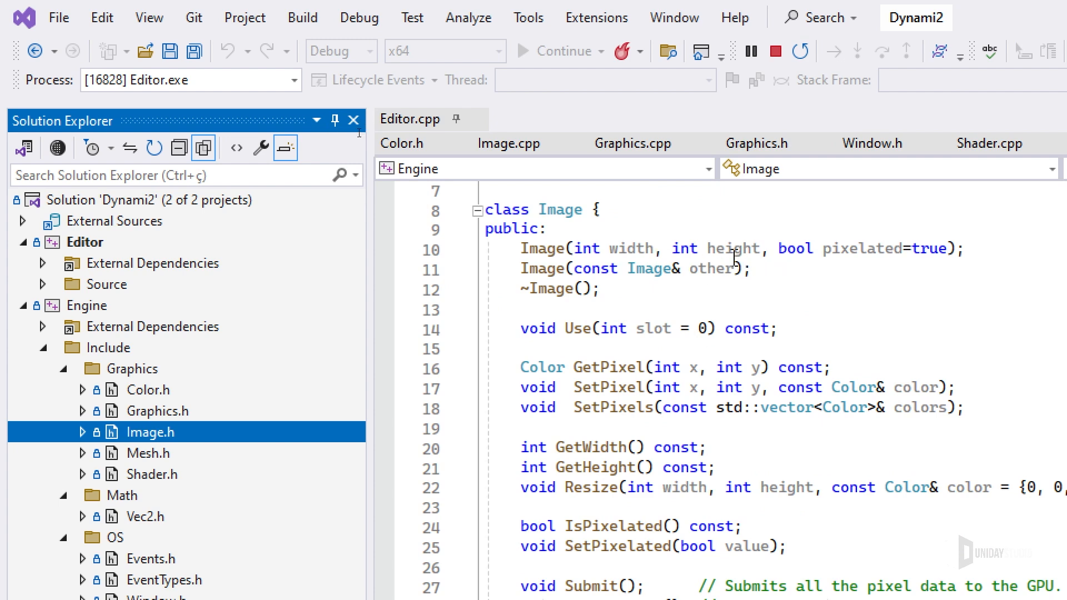
pyautogui.doubleClick(861, 248)
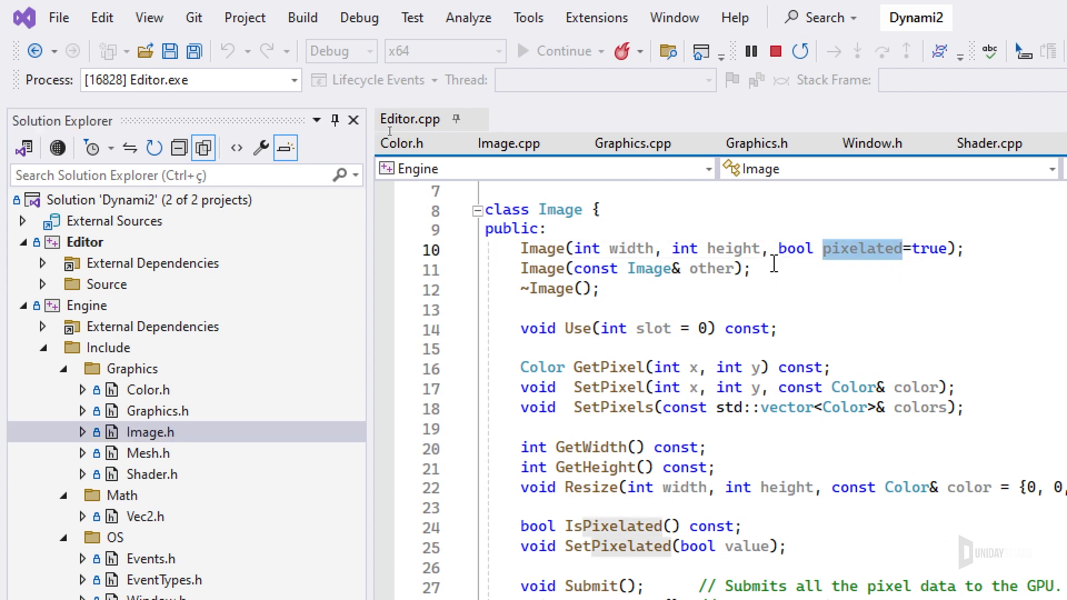
pyautogui.scroll(-3)
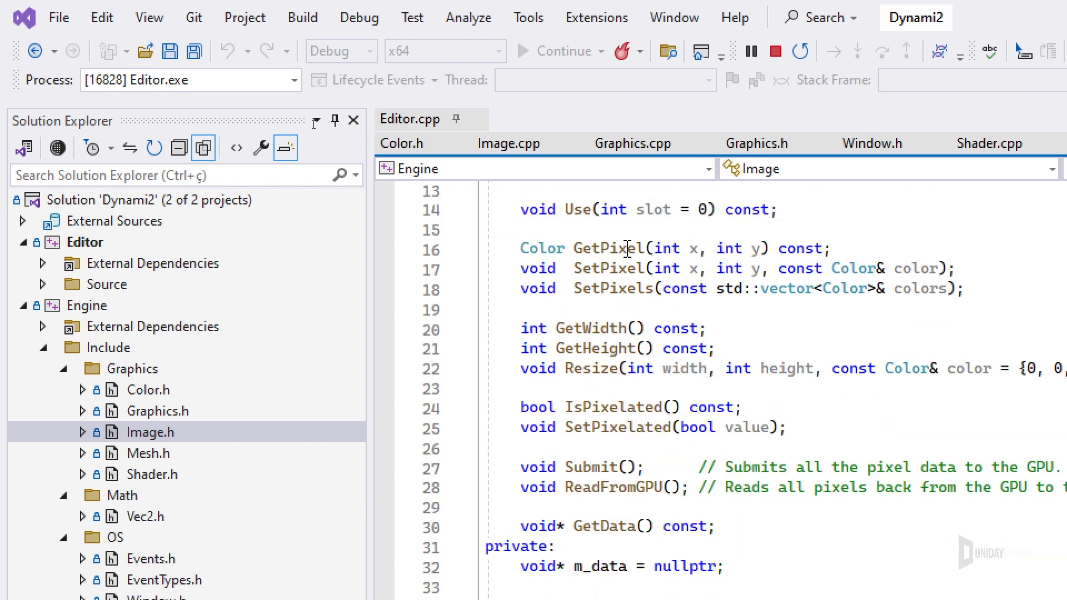
pyautogui.scroll(-3)
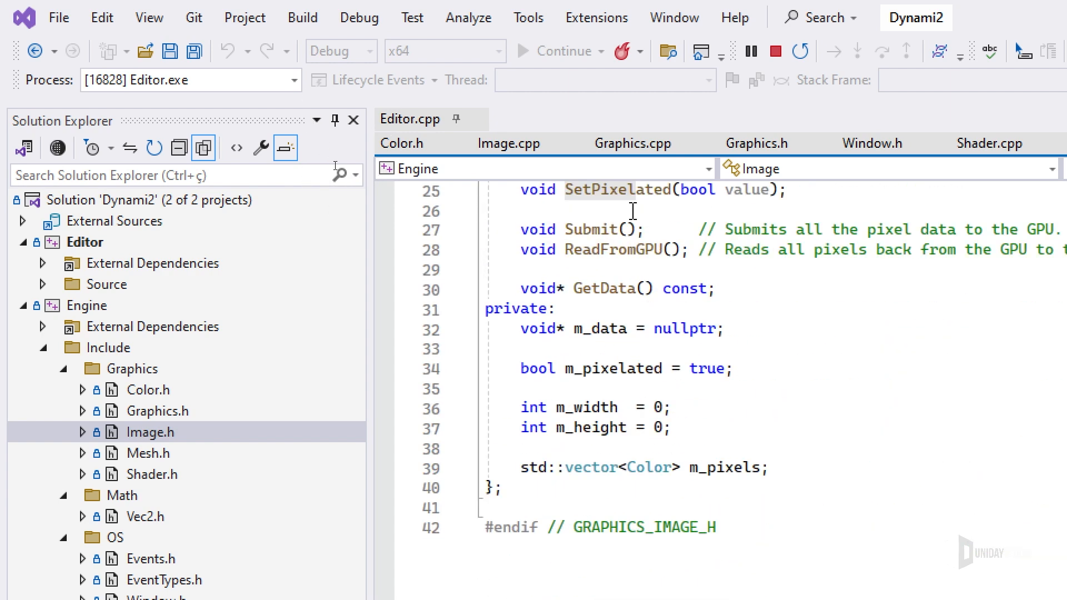
pyautogui.scroll(3)
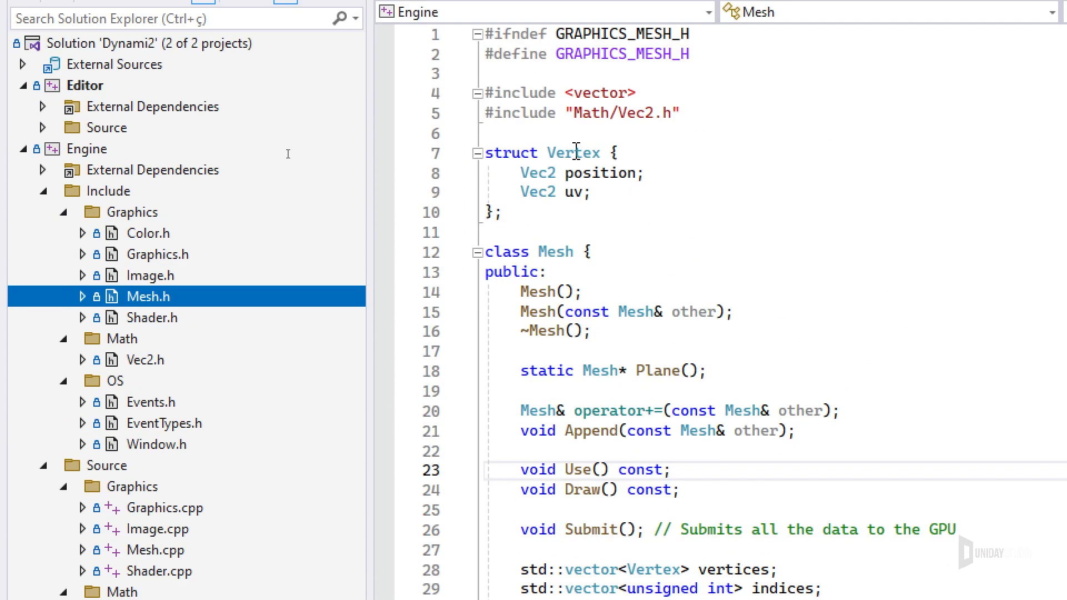
pyautogui.scroll(-3)
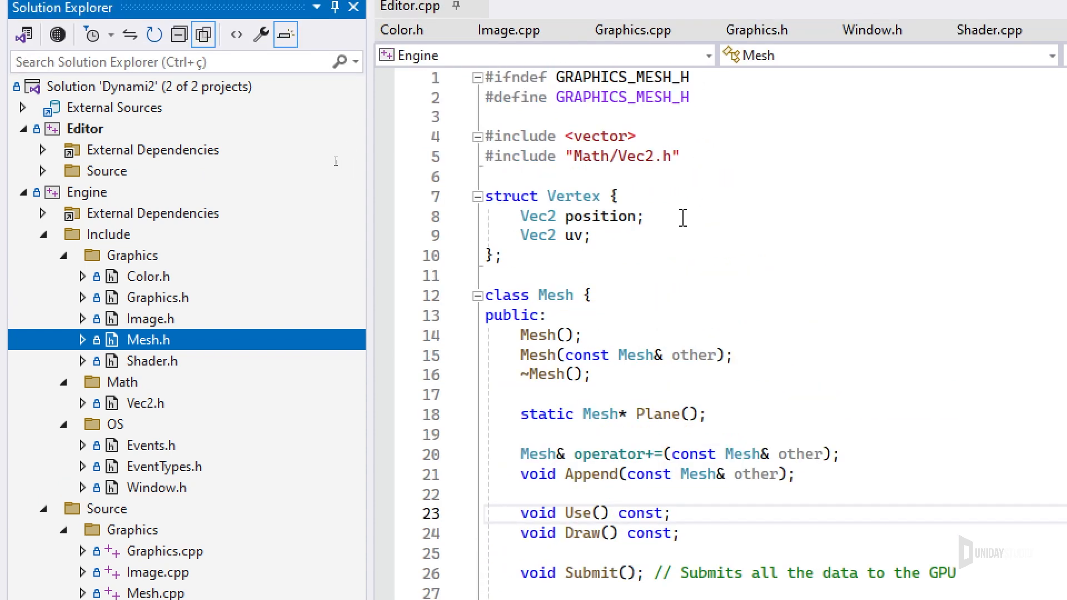
pyautogui.doubleClick(576, 236)
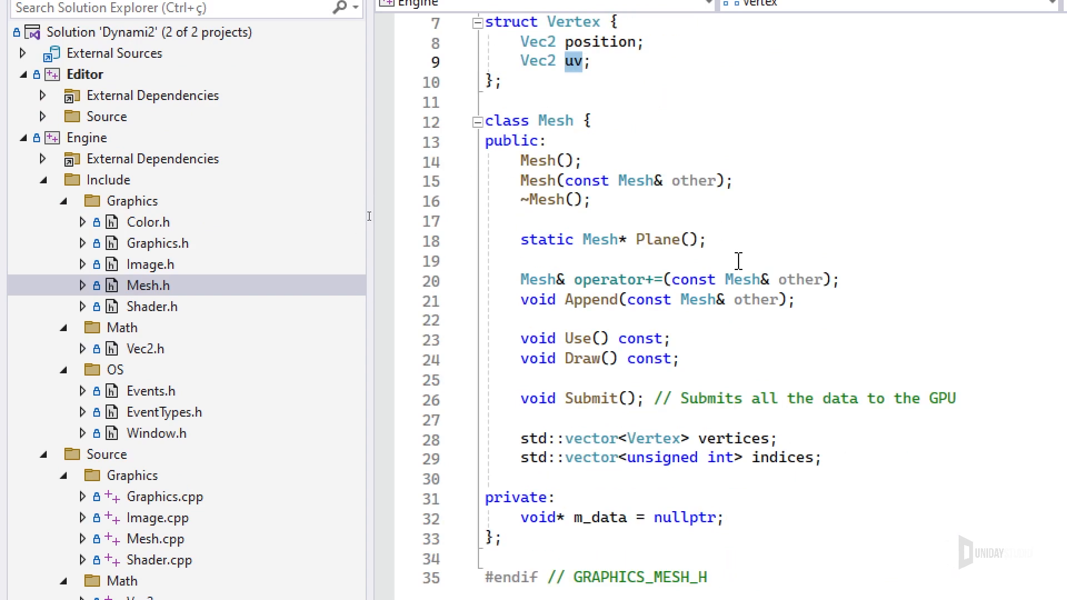
pyautogui.click(155, 307)
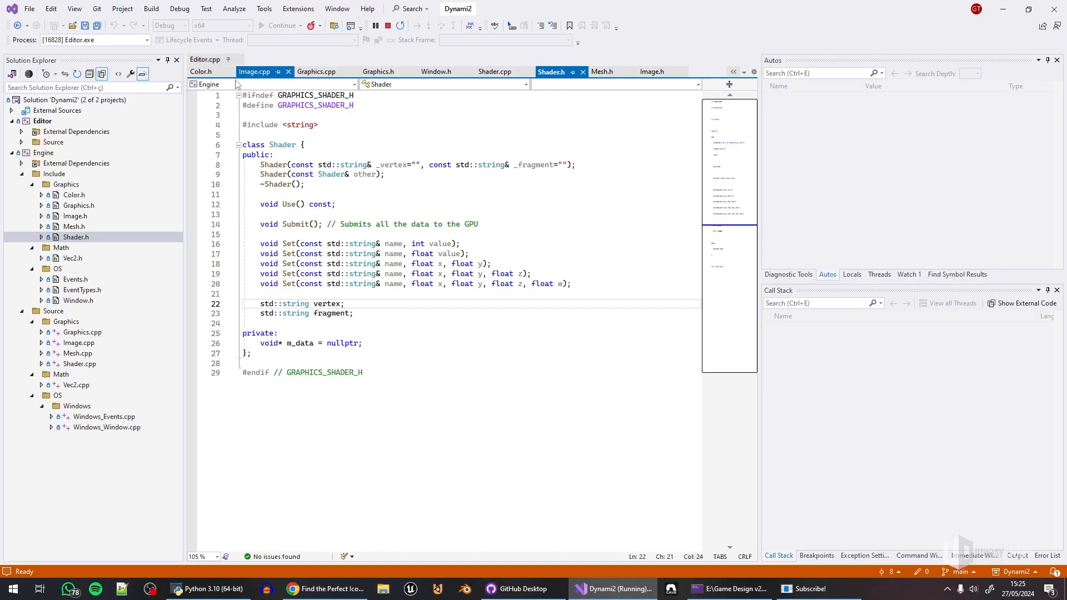
# - Return to Graphics.h showing the SetTarget and Clear declarations
pyautogui.click(549, 71)
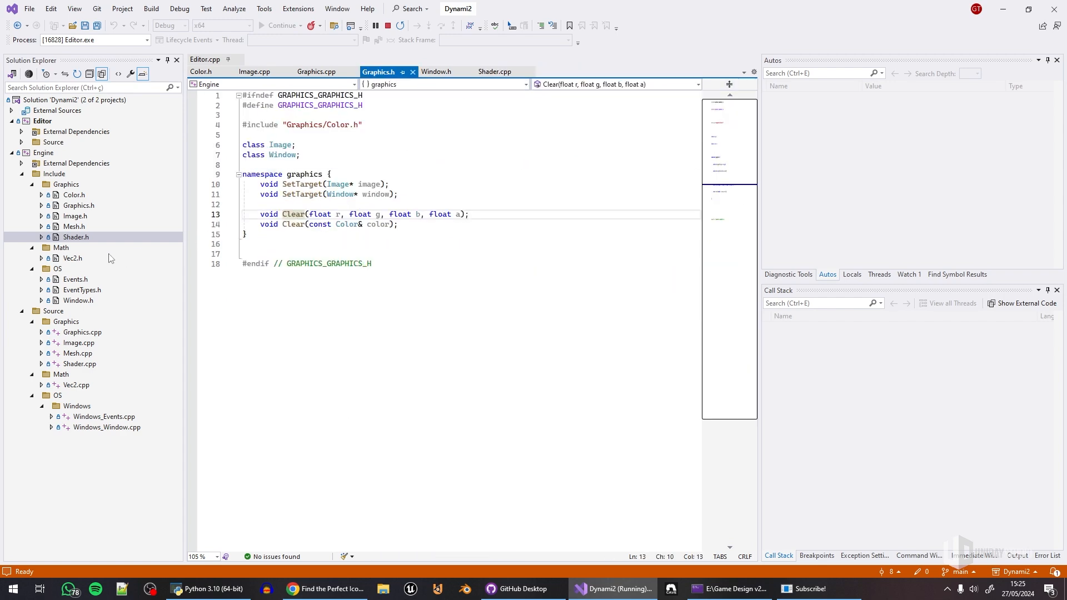
pyautogui.moveTo(93, 350)
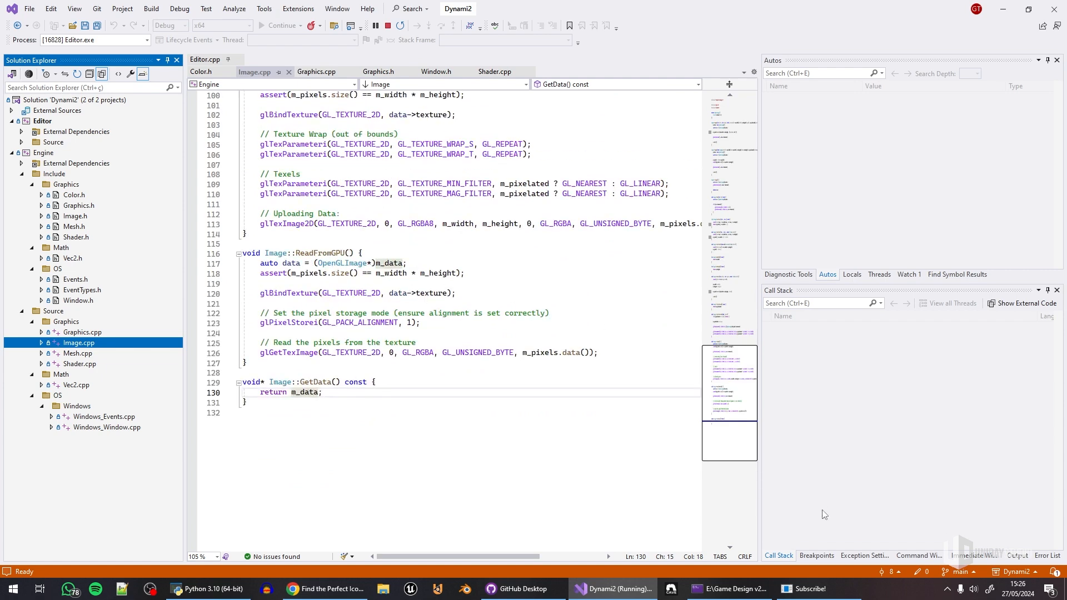
pyautogui.click(208, 589)
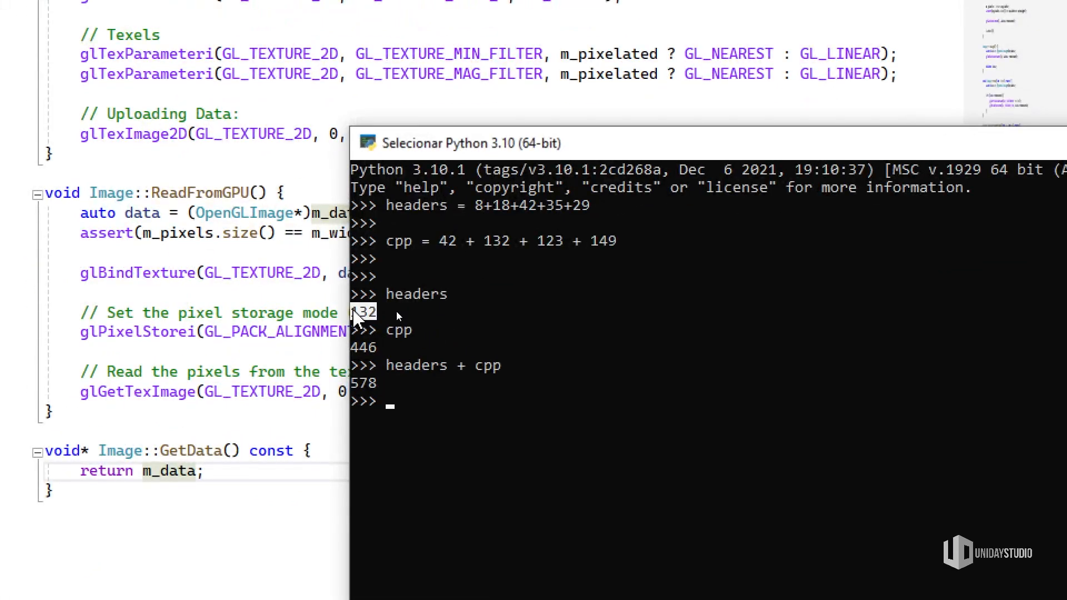
pyautogui.doubleClick(415, 294)
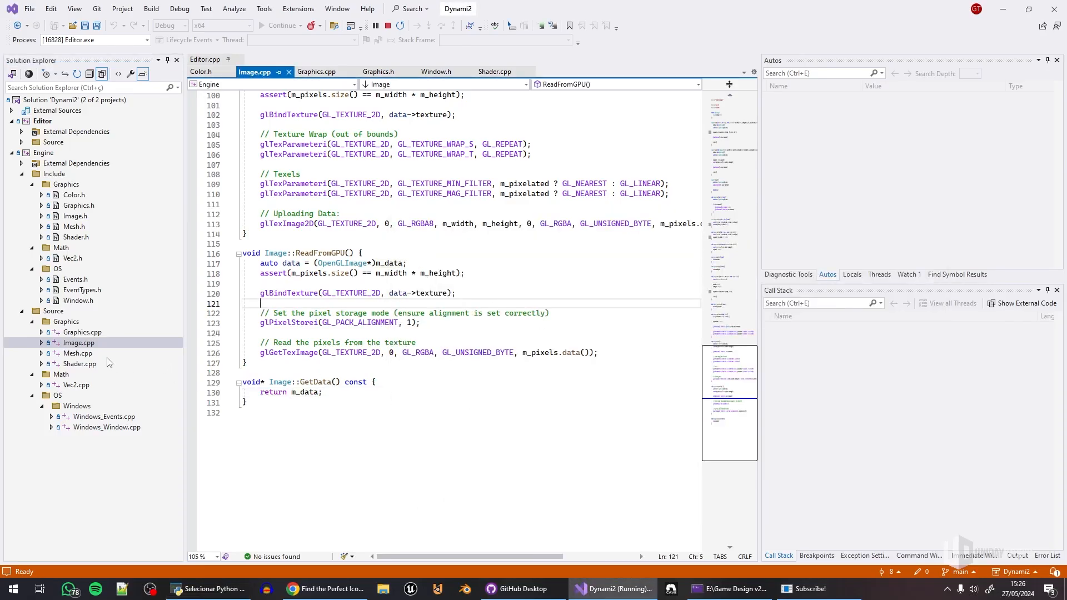
# - Review Mesh.cpp, Shader.cpp, Image.cpp and Graphics.cpp, then bring up Windows_Window.cpp
pyautogui.click(77, 353)
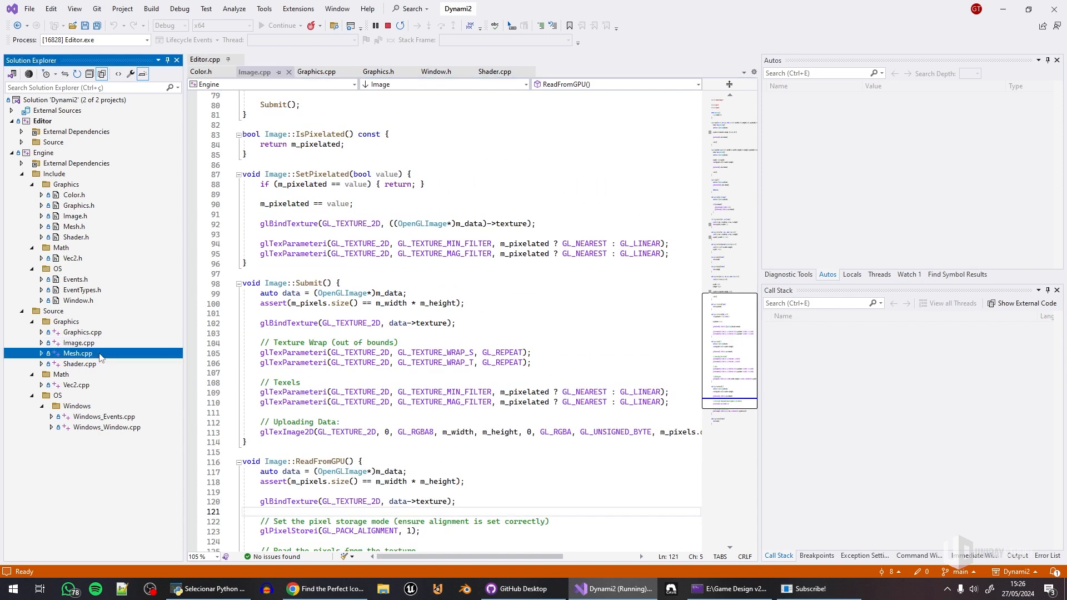
pyautogui.doubleClick(78, 354)
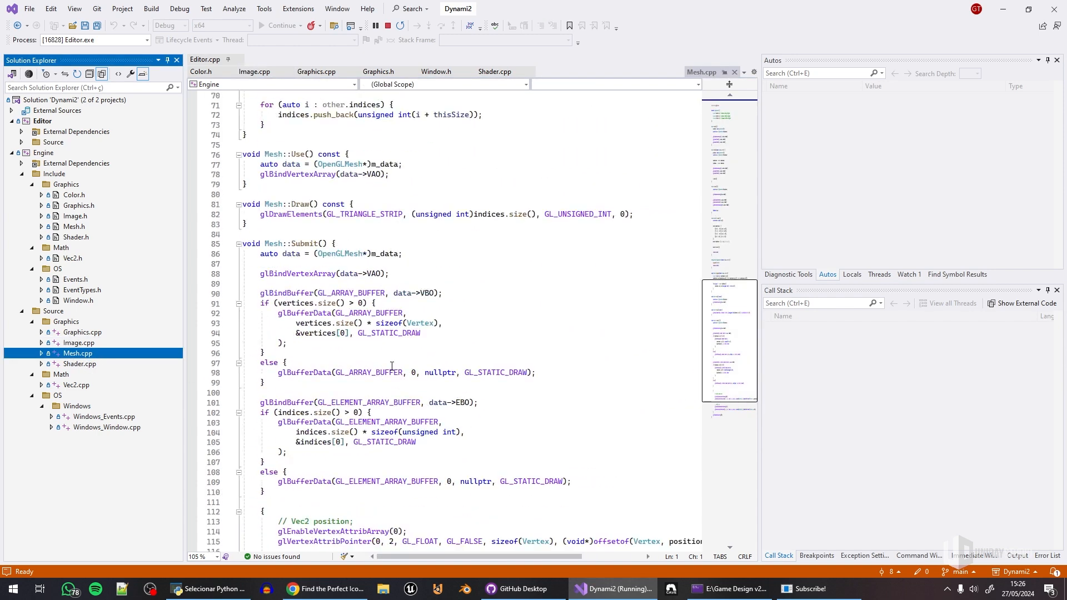
pyautogui.click(495, 71)
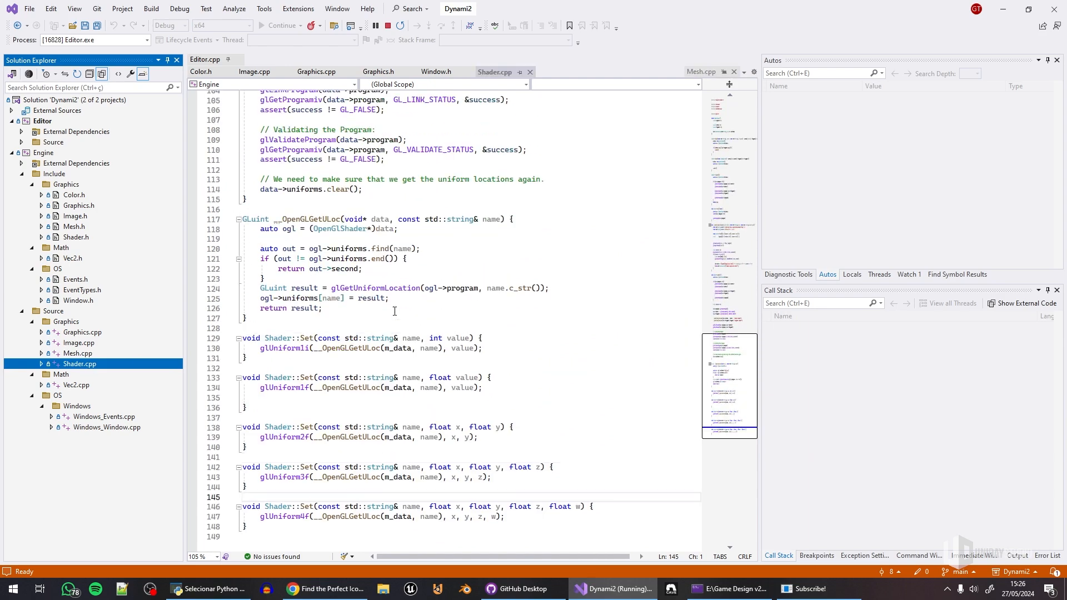
pyautogui.scroll(3)
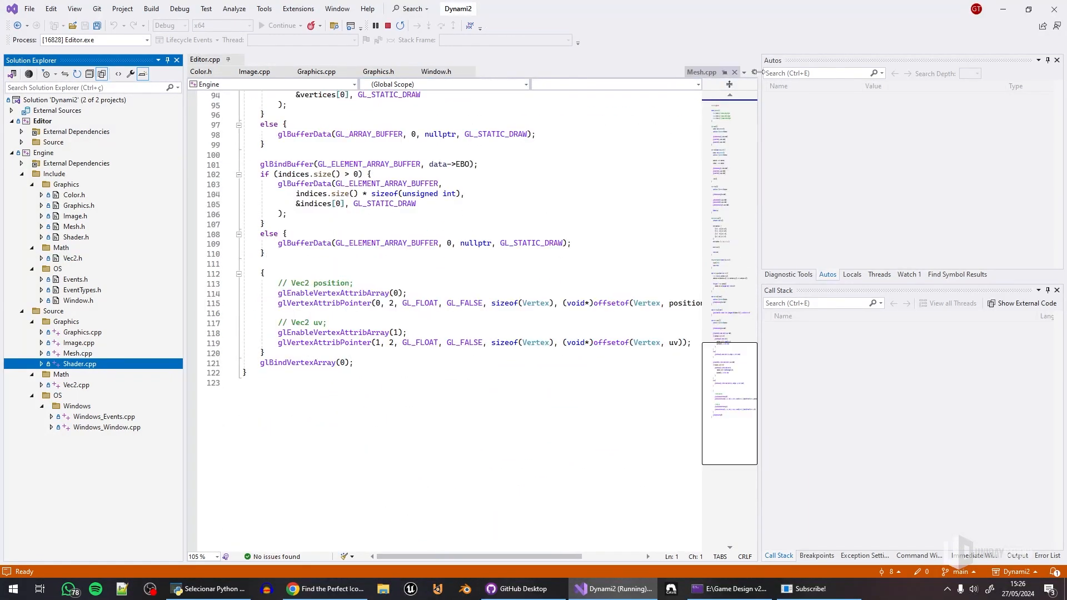
pyautogui.click(255, 71)
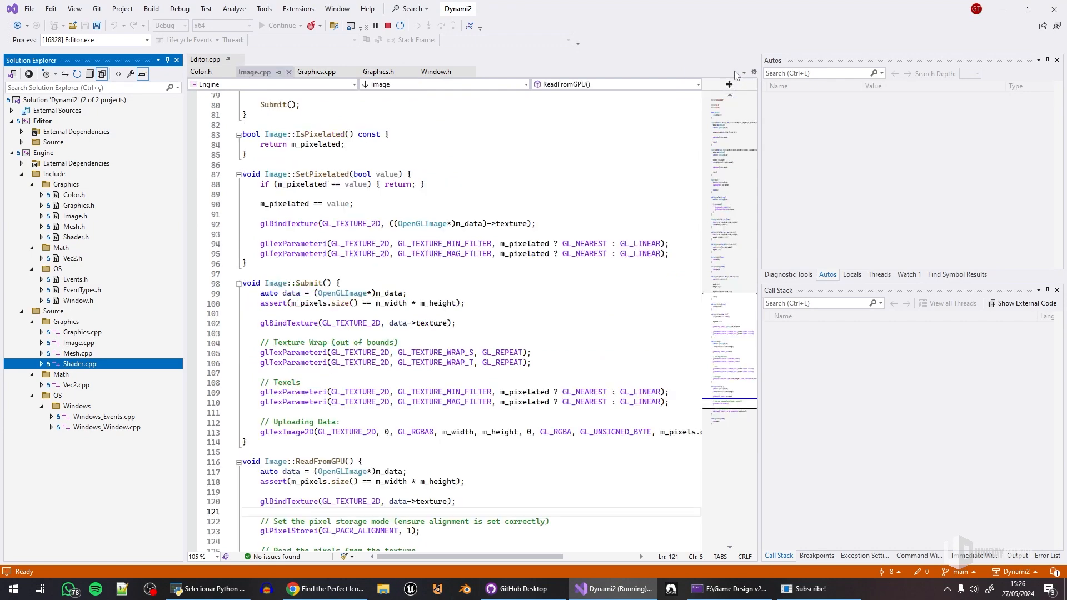
pyautogui.click(257, 72)
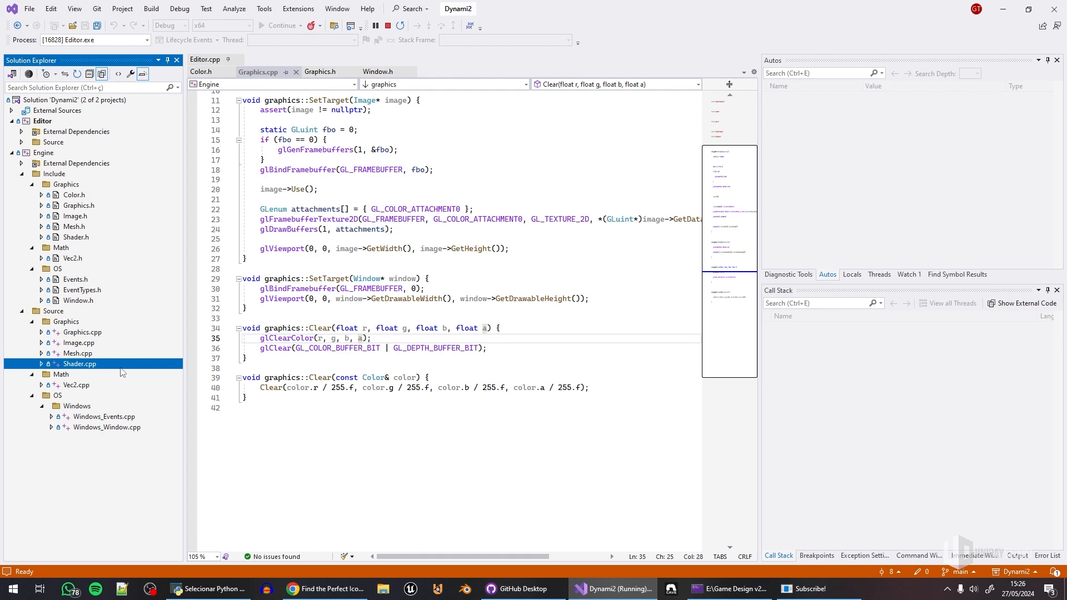
pyautogui.doubleClick(107, 427)
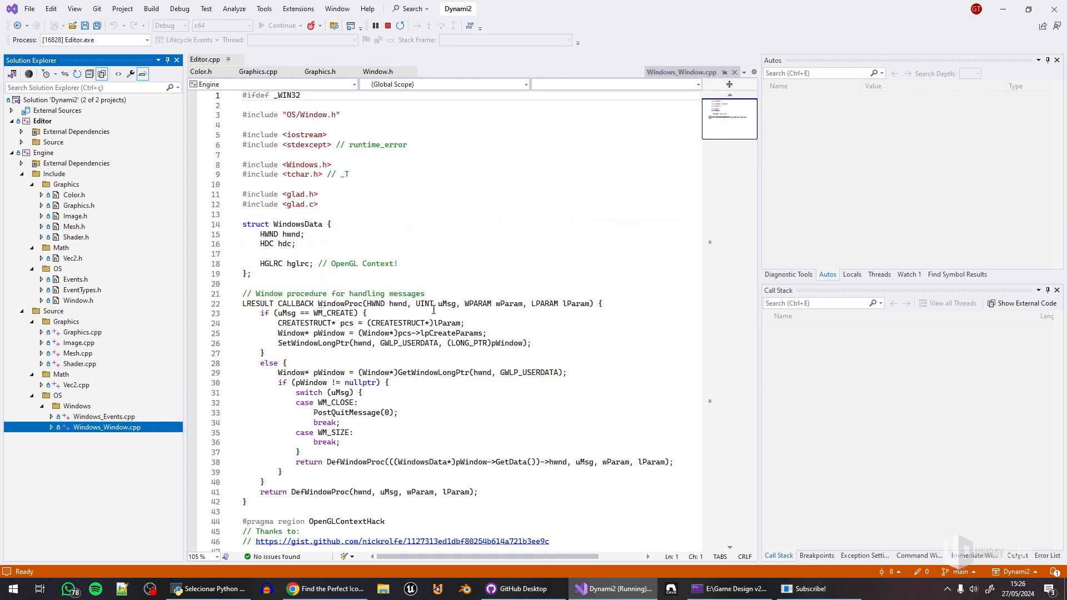
# - Scroll through Windows_Window.cpp's OpenGL context setup, glance at Graphics.cpp and land on Editor.cpp's main
pyautogui.scroll(-3)
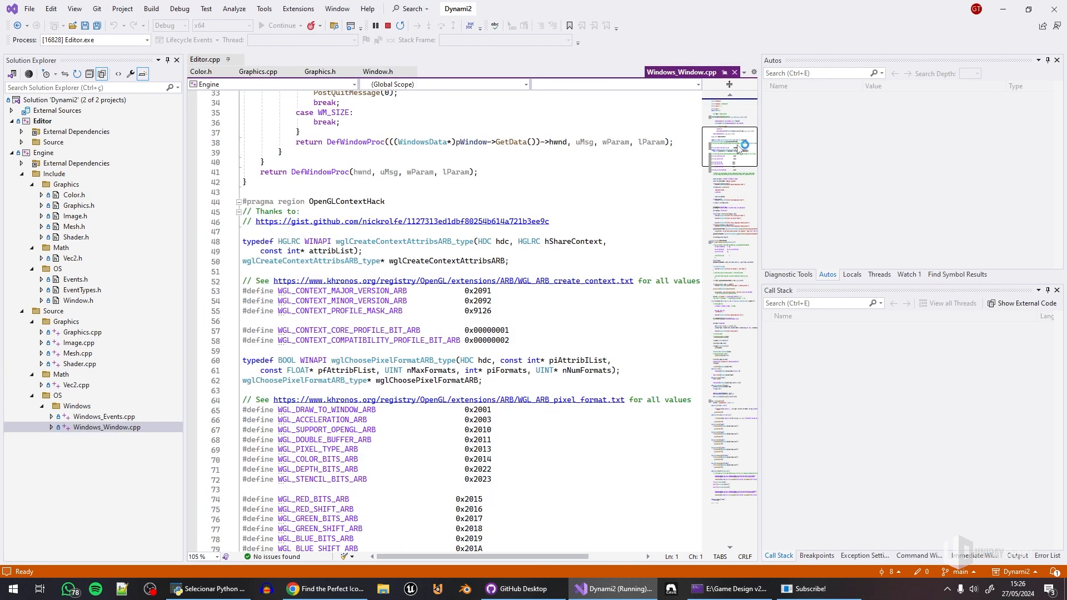
pyautogui.click(304, 211)
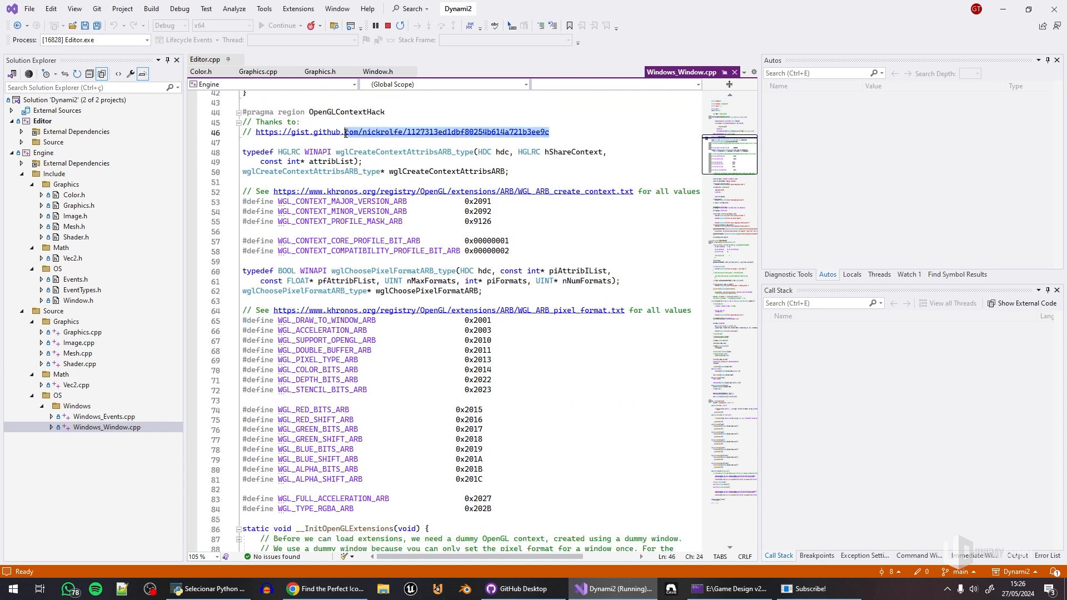
pyautogui.scroll(-3)
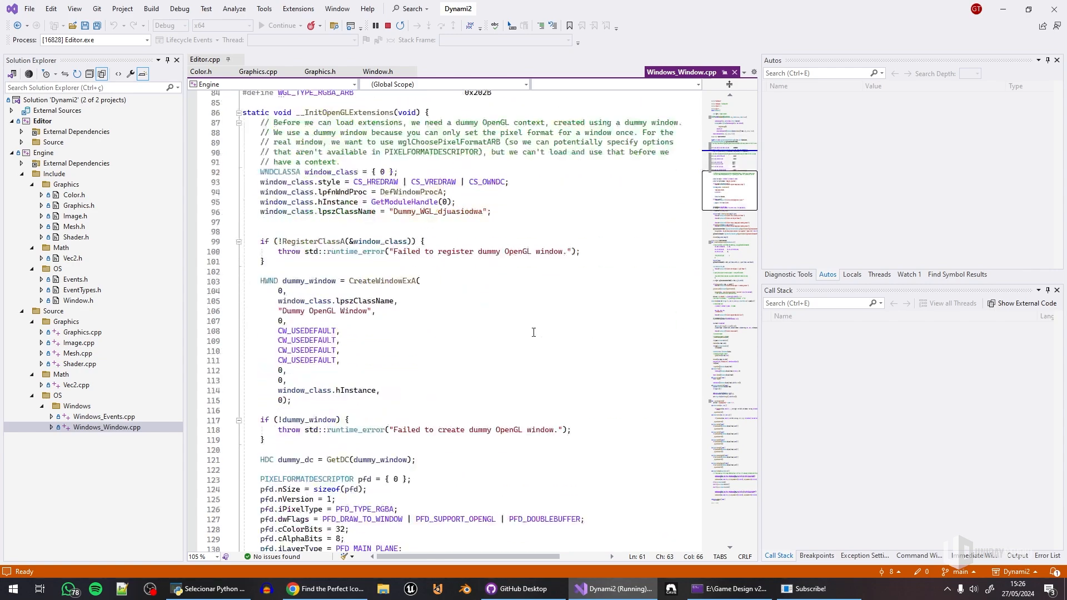
pyautogui.scroll(-3)
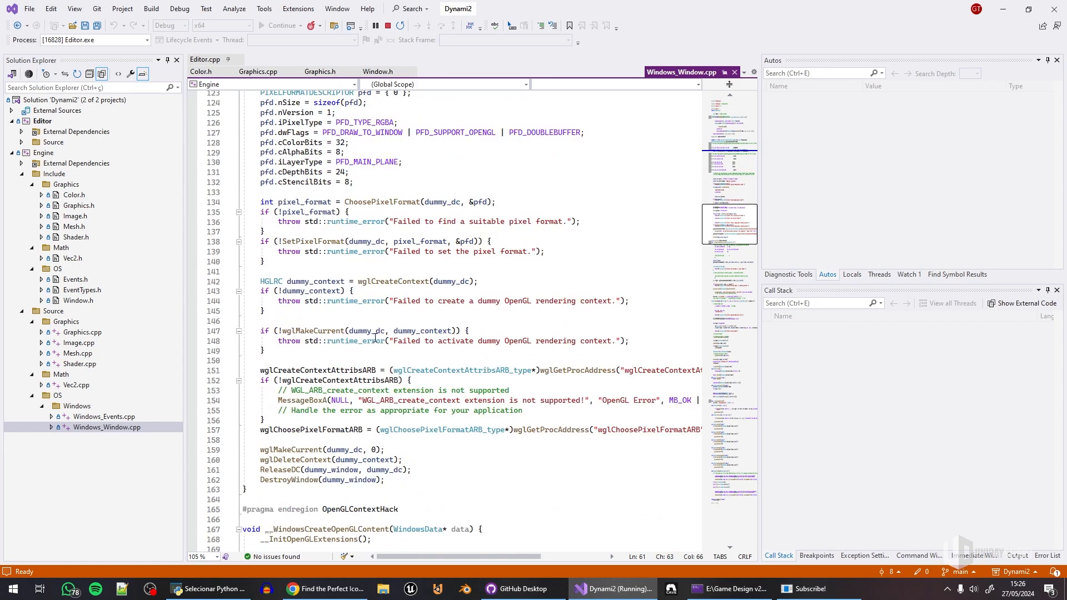
pyautogui.scroll(-3)
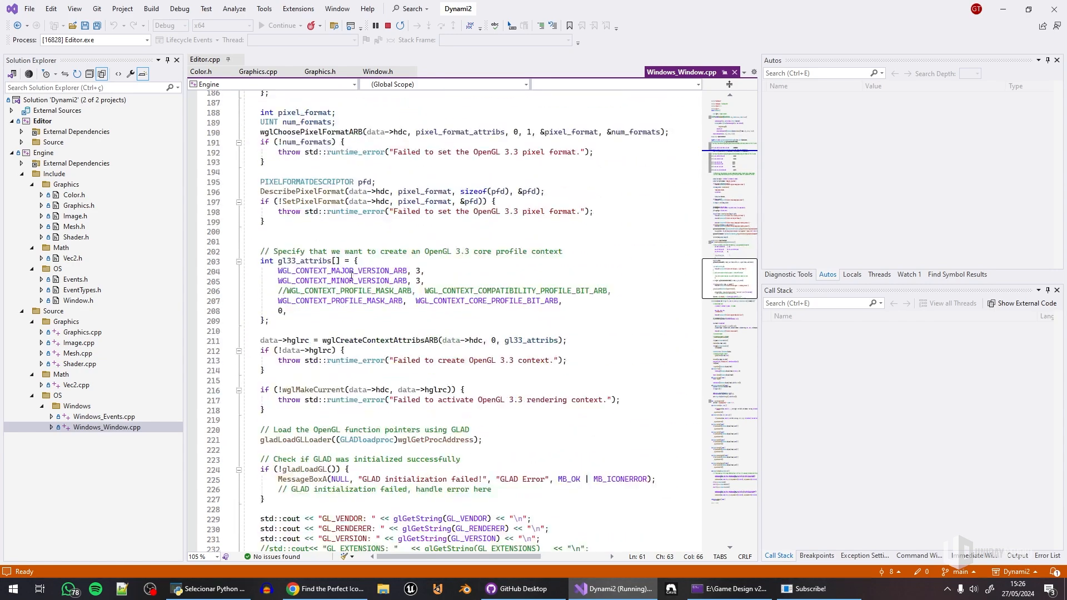
pyautogui.scroll(-3)
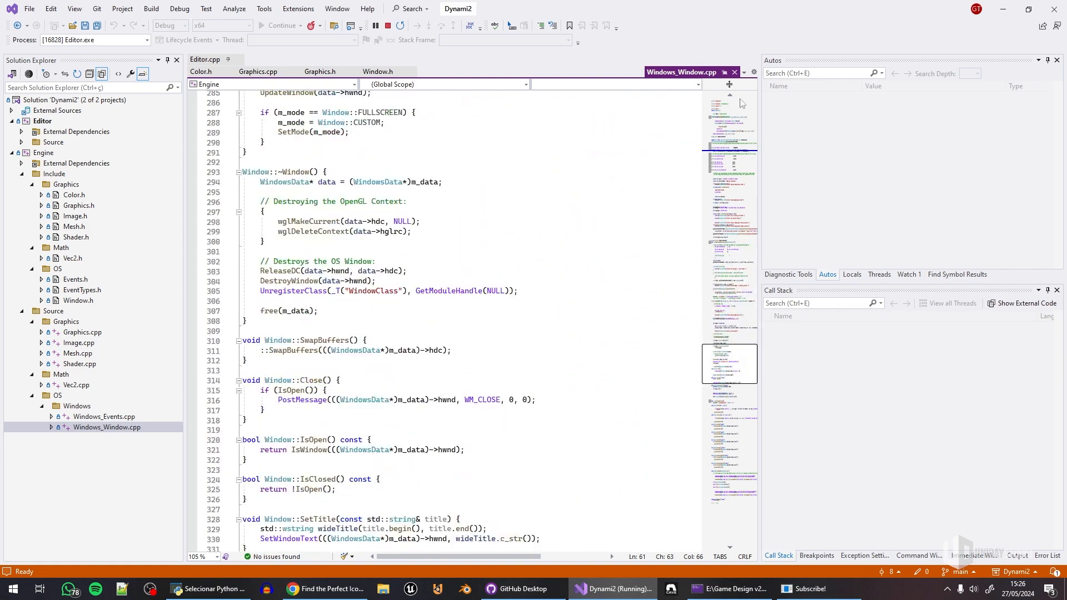
pyautogui.click(259, 72)
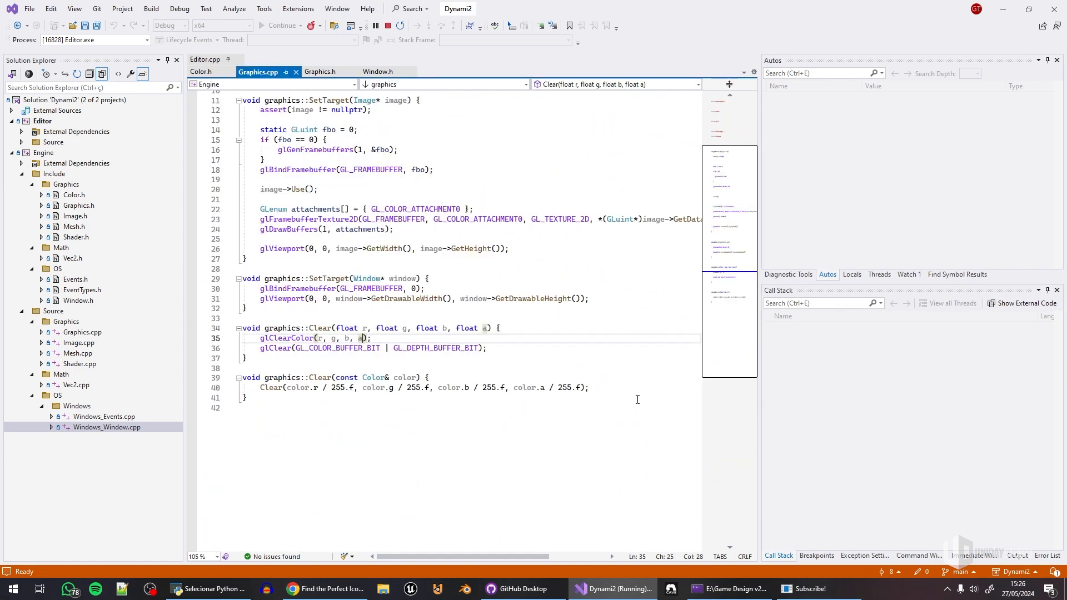
pyautogui.click(202, 72)
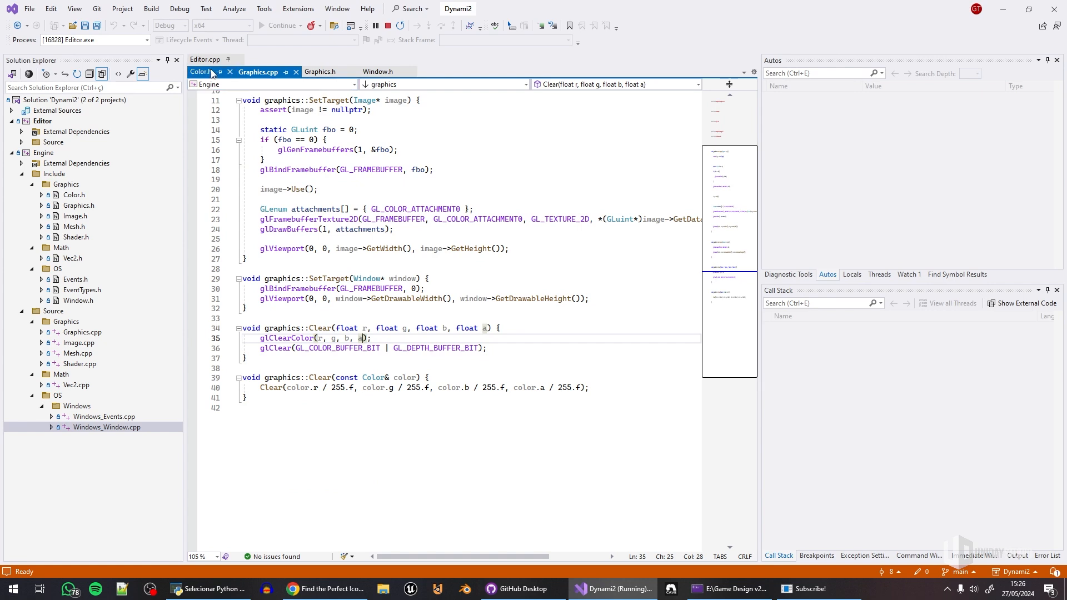
pyautogui.click(205, 60)
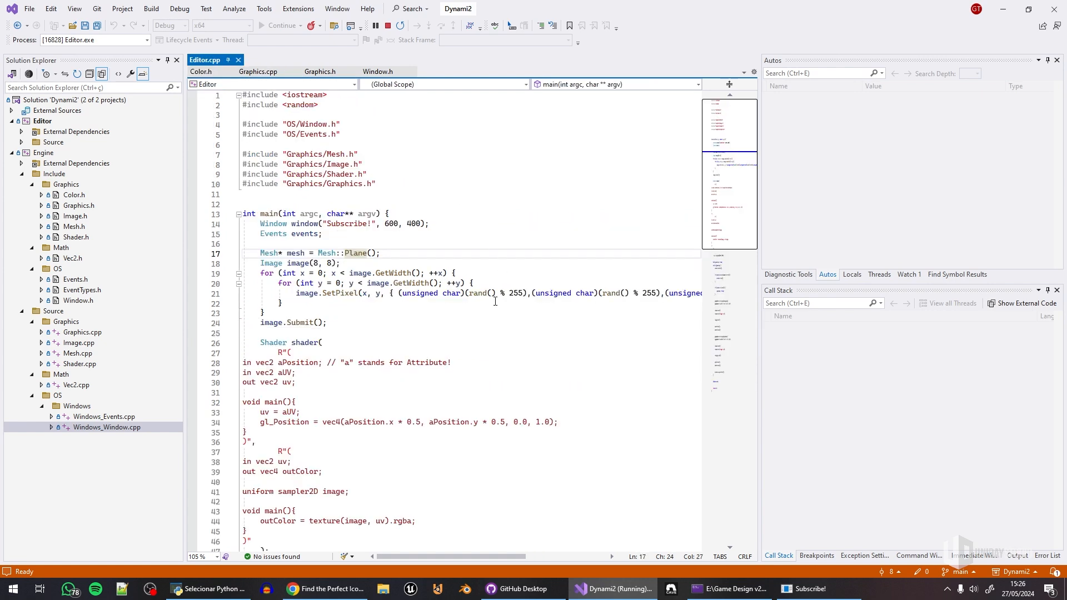
pyautogui.moveTo(381, 291)
pyautogui.write('Heigh')
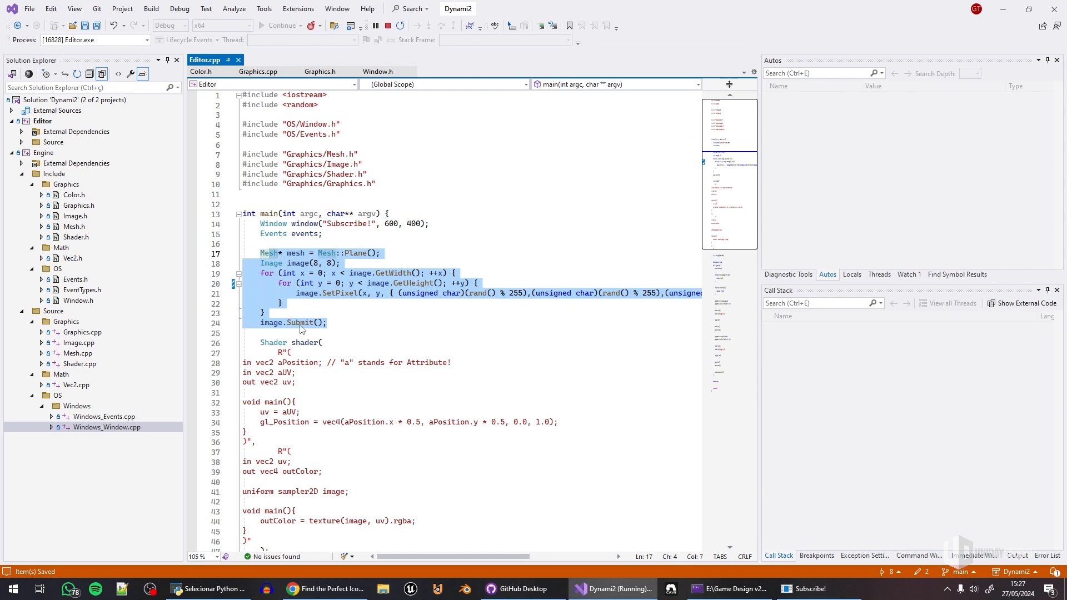
# - Scroll Editor.cpp's main past the mesh and random-pixel image setup to the vertex shader source
pyautogui.scroll(-3)
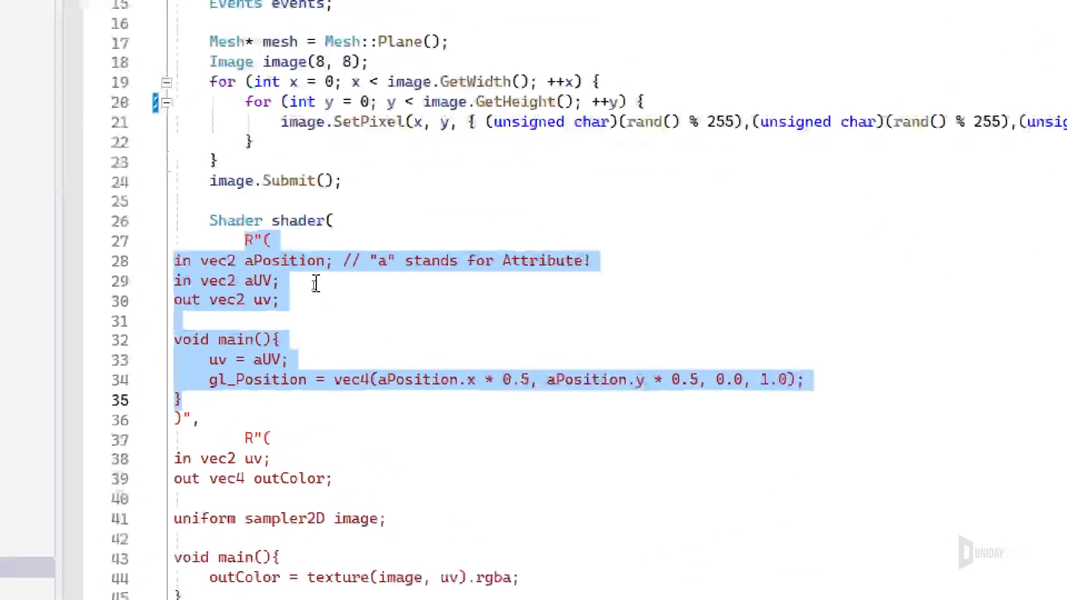
pyautogui.scroll(-3)
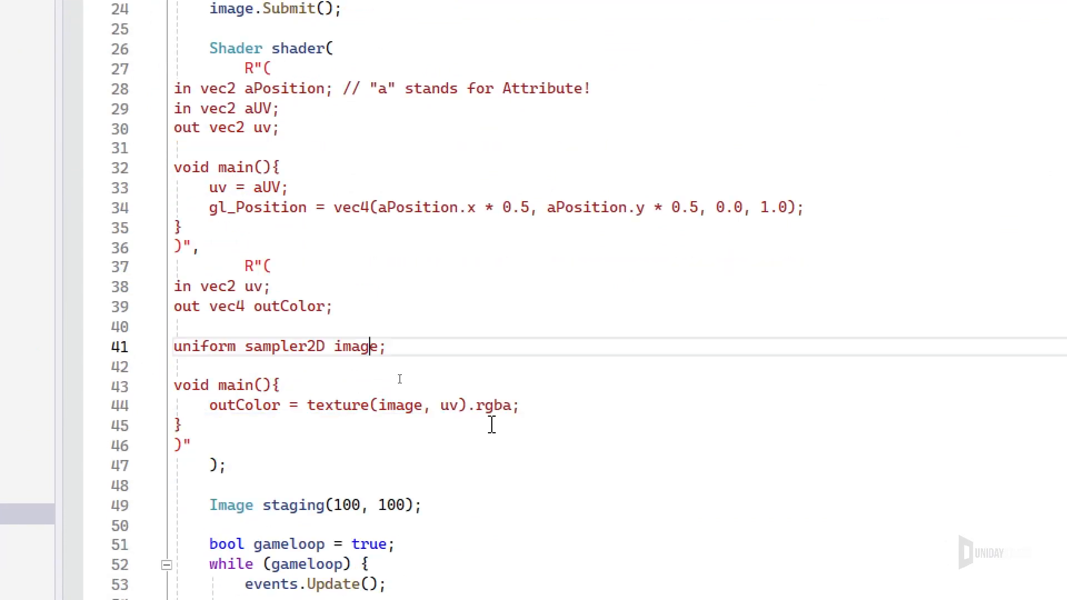
pyautogui.scroll(-3)
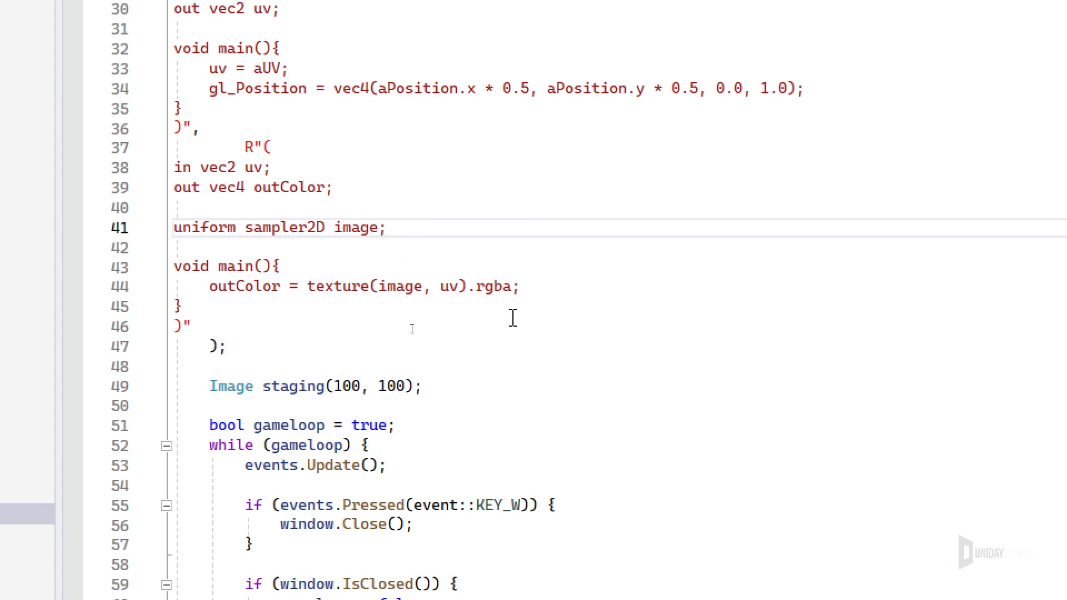
pyautogui.scroll(-3)
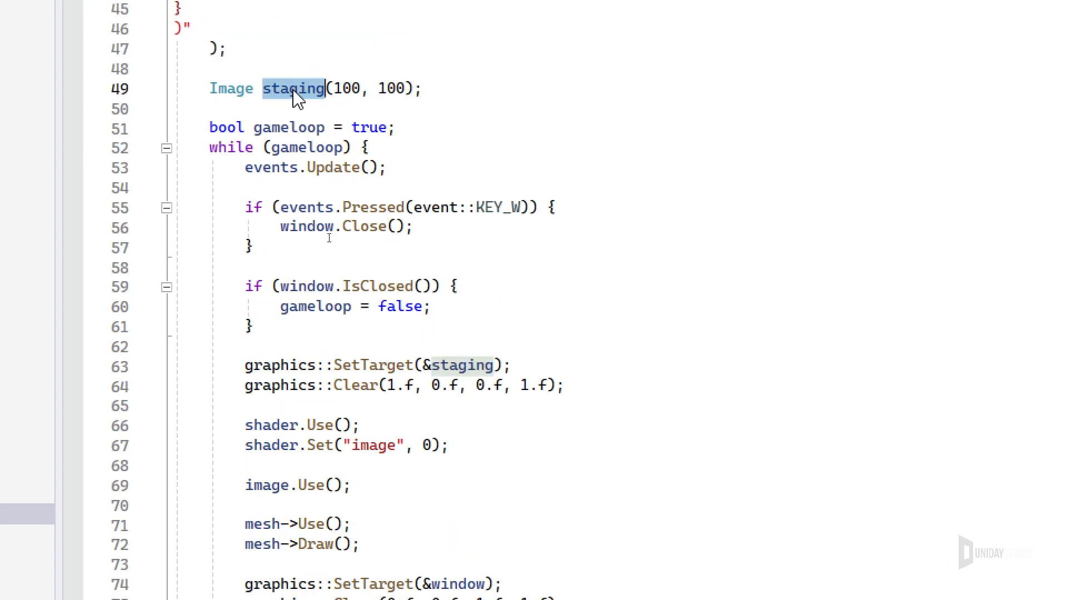
pyautogui.doubleClick(353, 386)
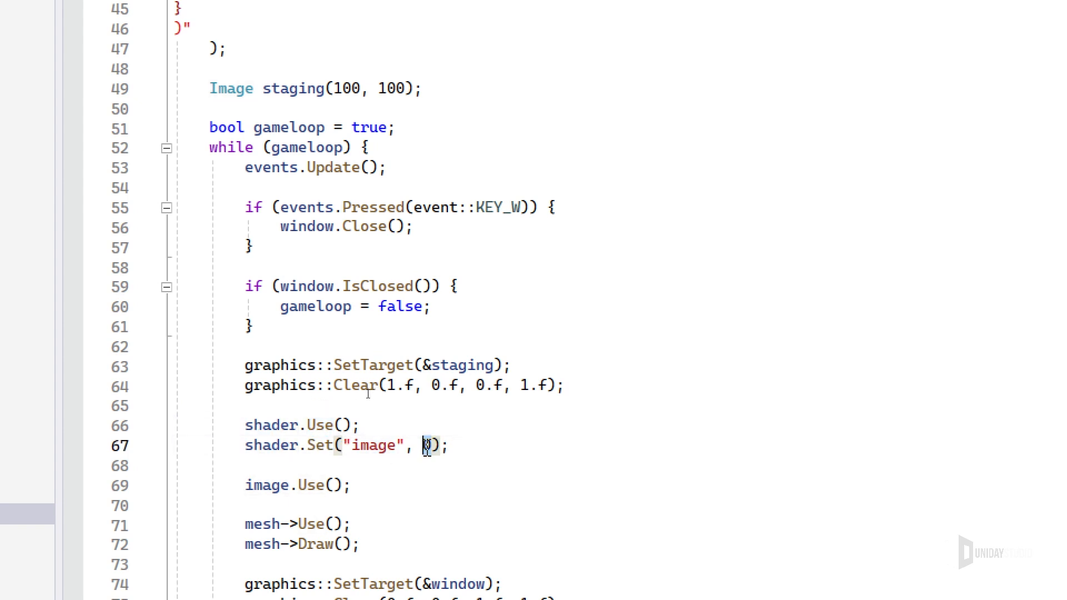
pyautogui.scroll(-3)
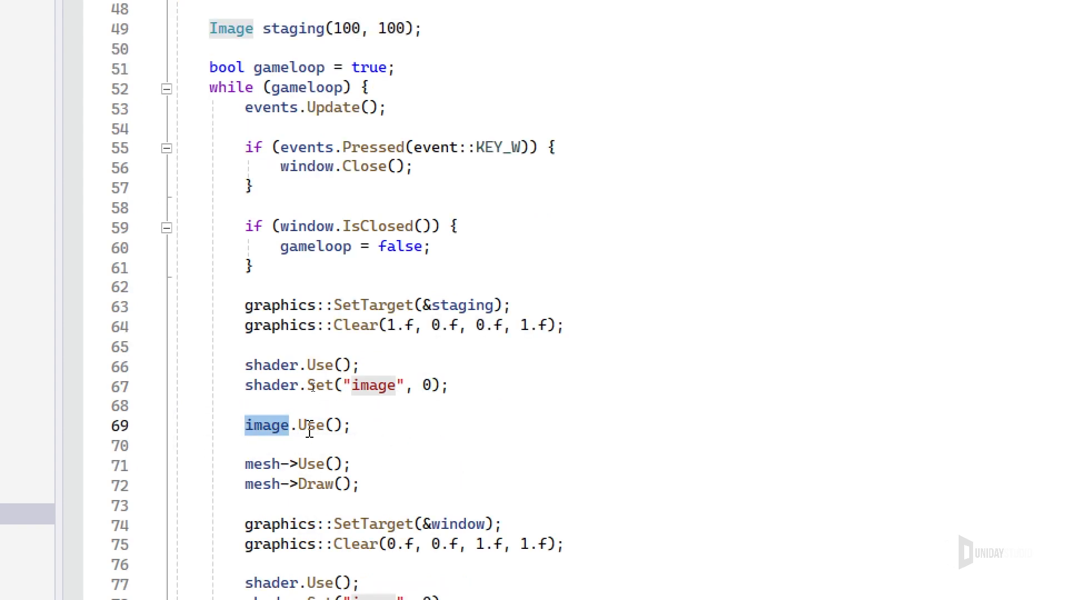
pyautogui.scroll(-3)
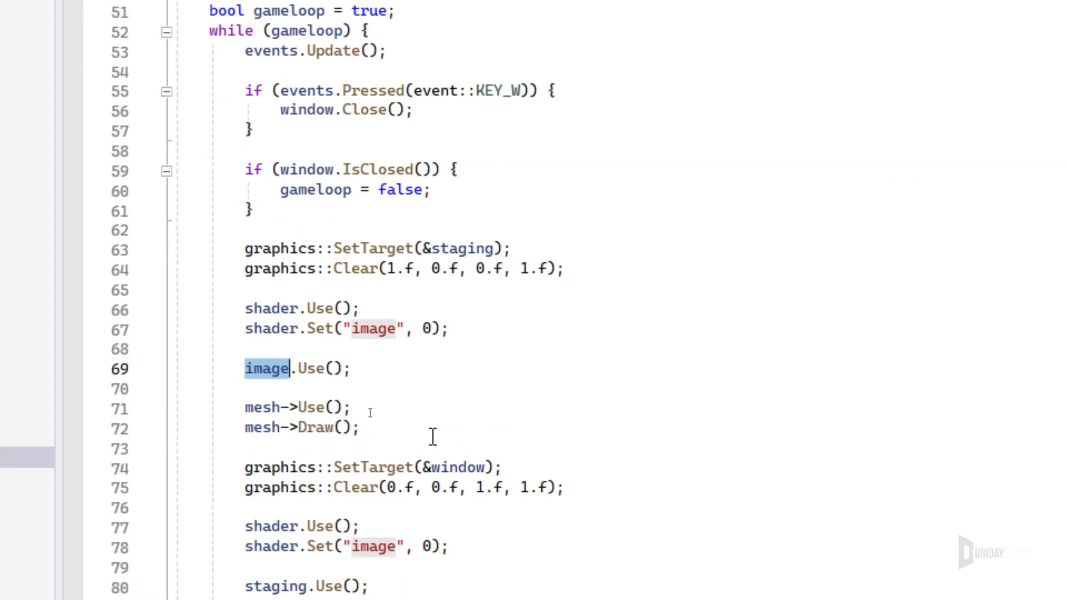
pyautogui.doubleClick(314, 427)
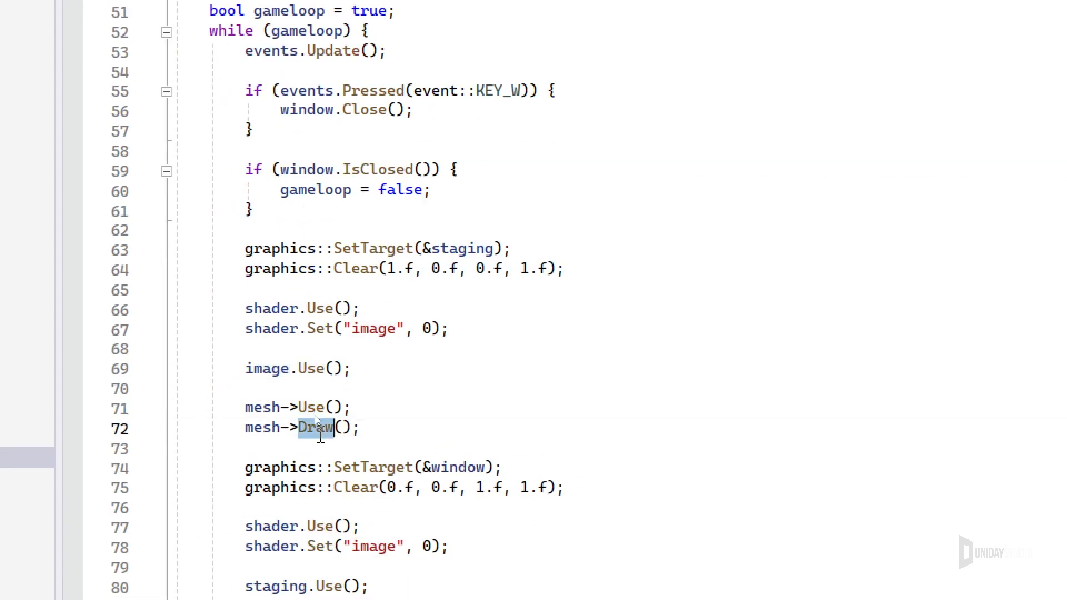
pyautogui.scroll(-3)
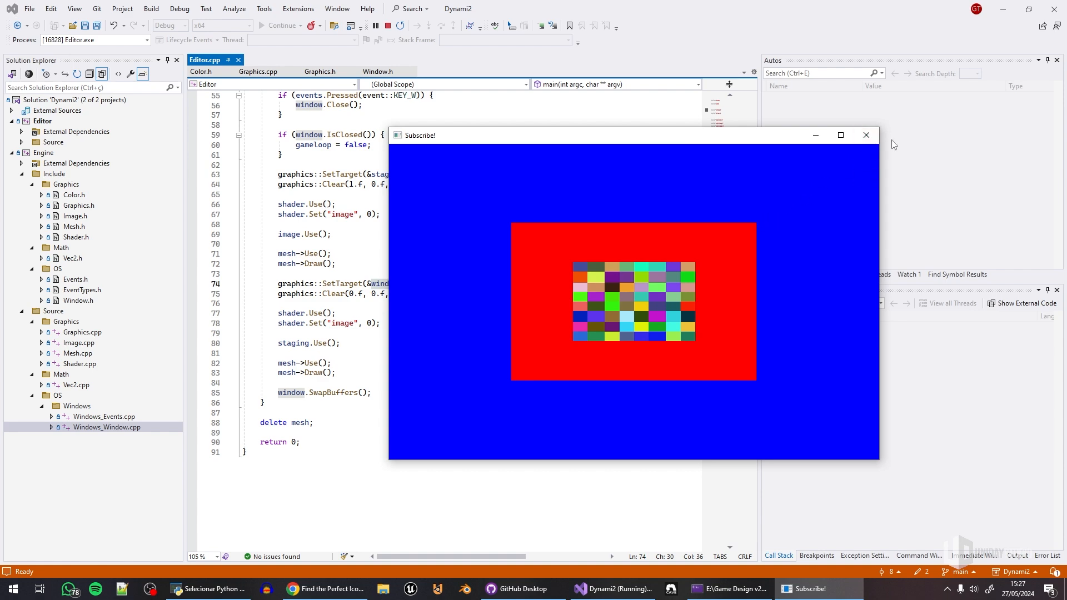
# - Maximize the Subscribe! window to view the 8x8 colour grid, then close it
pyautogui.click(866, 135)
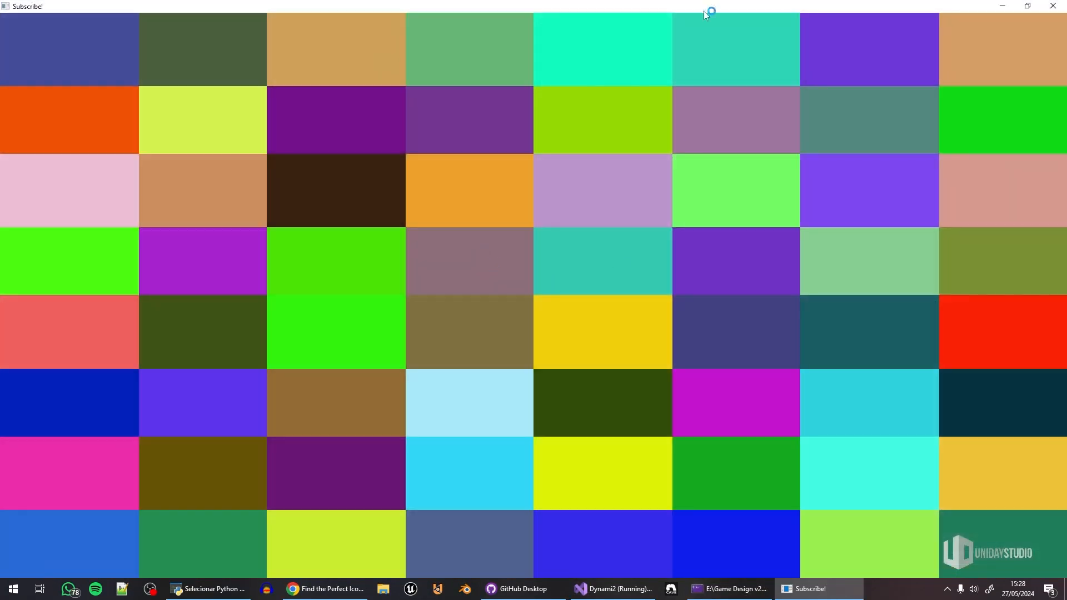
pyautogui.click(615, 589)
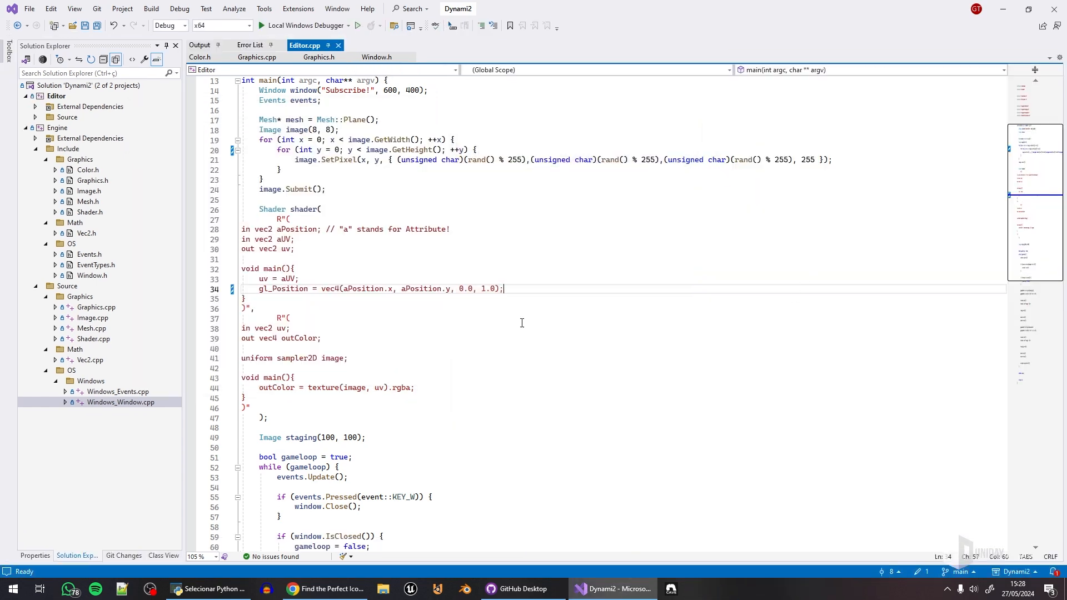
# - Review the render loop after removing the * 0.5 gl_Position factors, briefly viewing Vec2.h
pyautogui.scroll(-3)
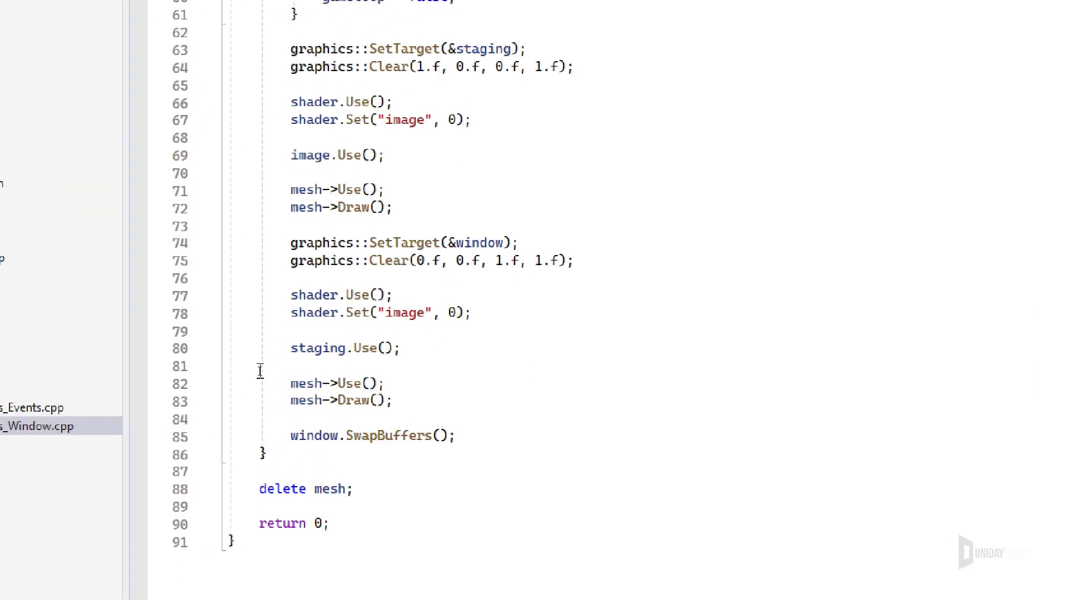
pyautogui.click(172, 186)
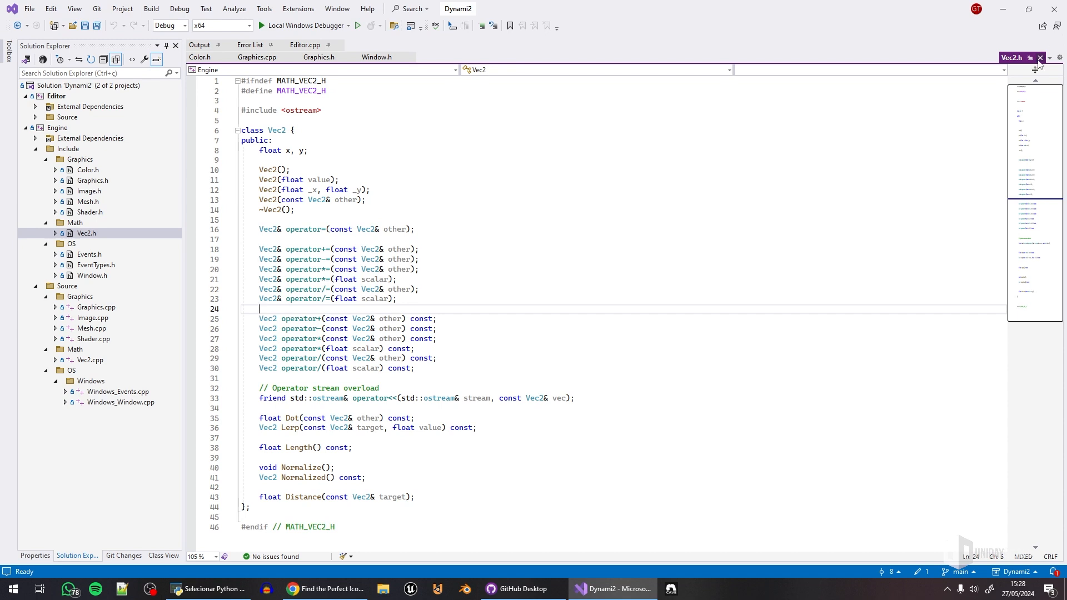
pyautogui.click(305, 44)
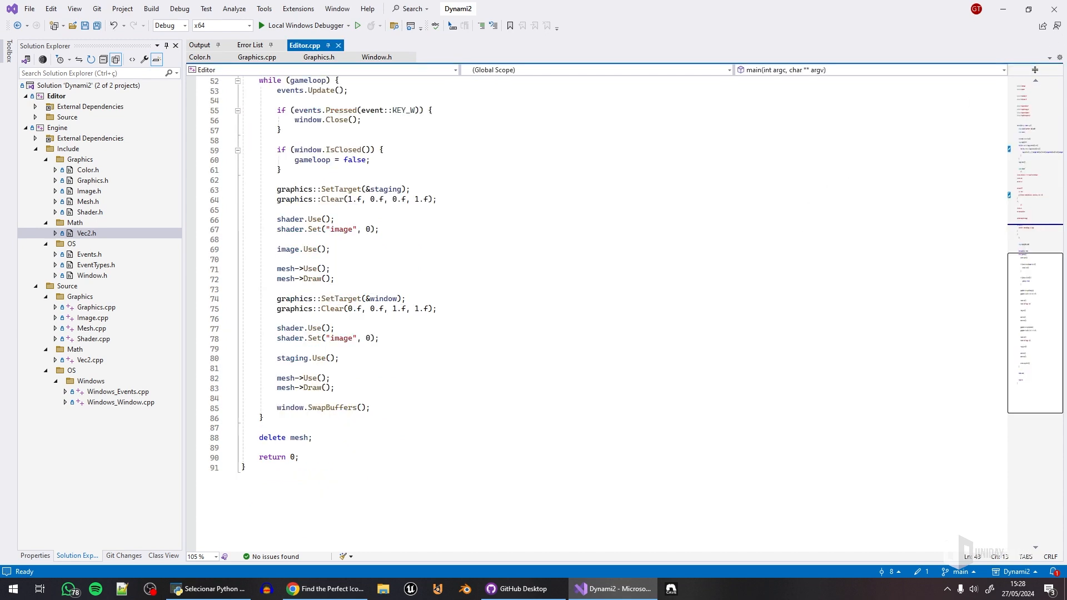